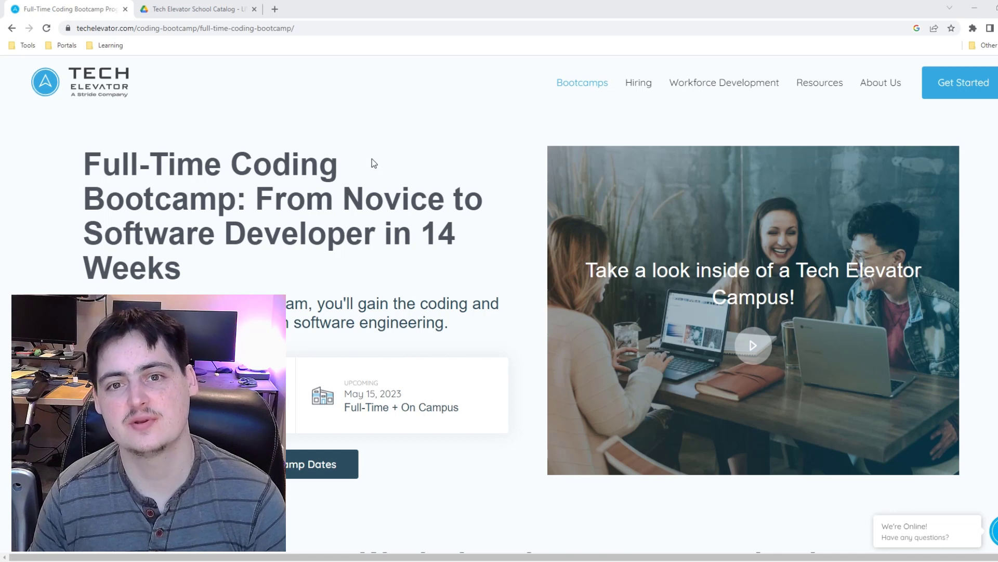
mouse_move(360, 143)
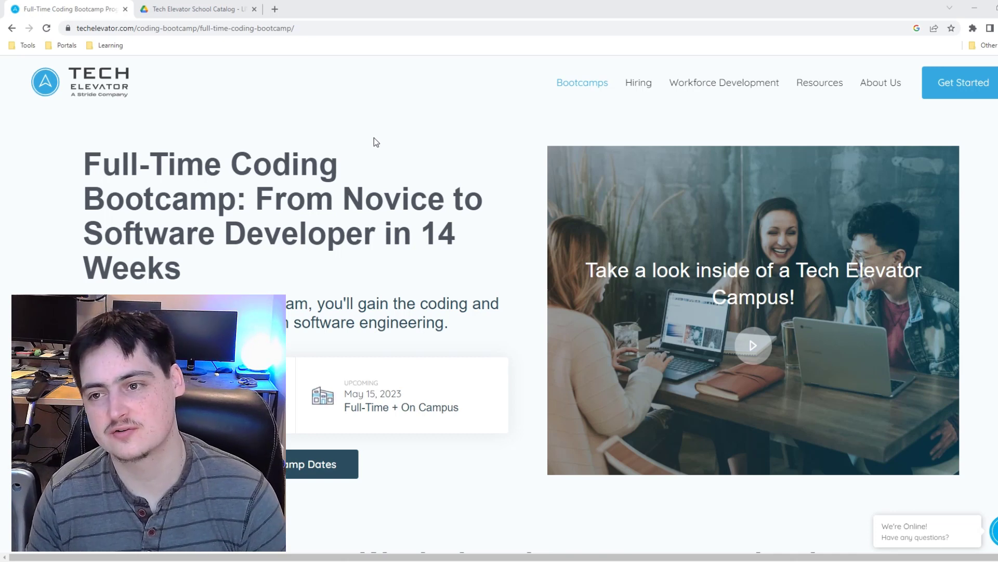
mouse_move(254, 110)
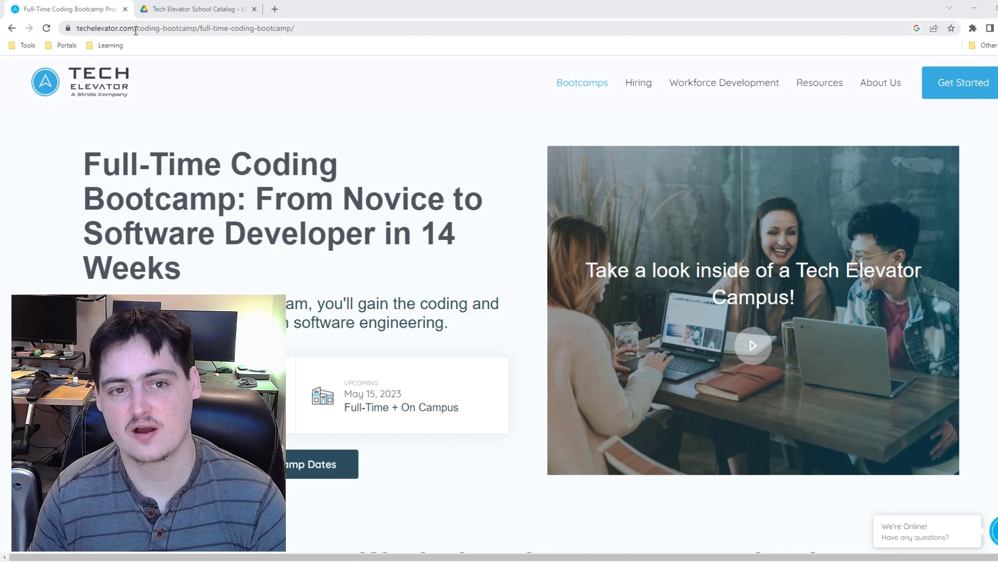
mouse_move(207, 107)
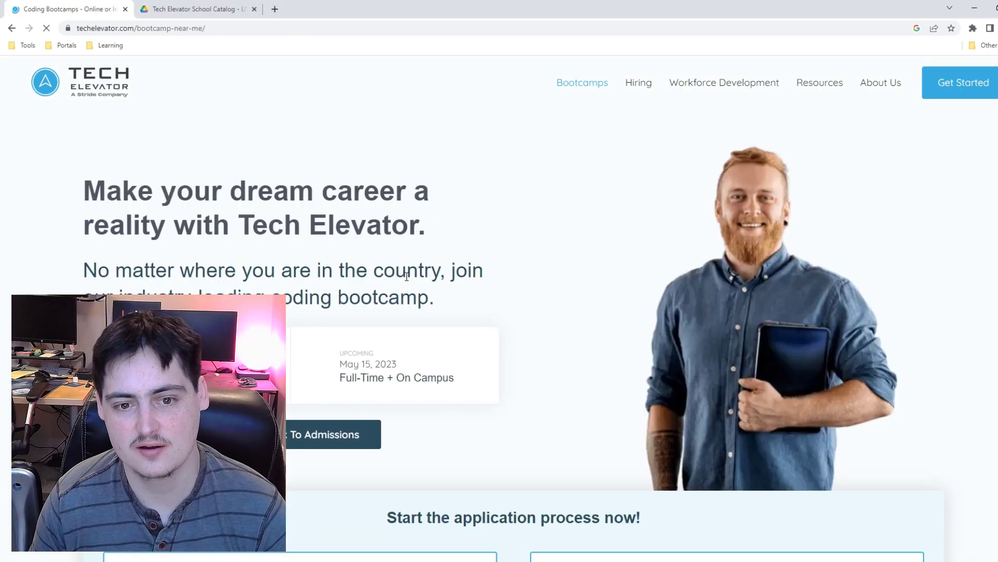
scroll(down, 3)
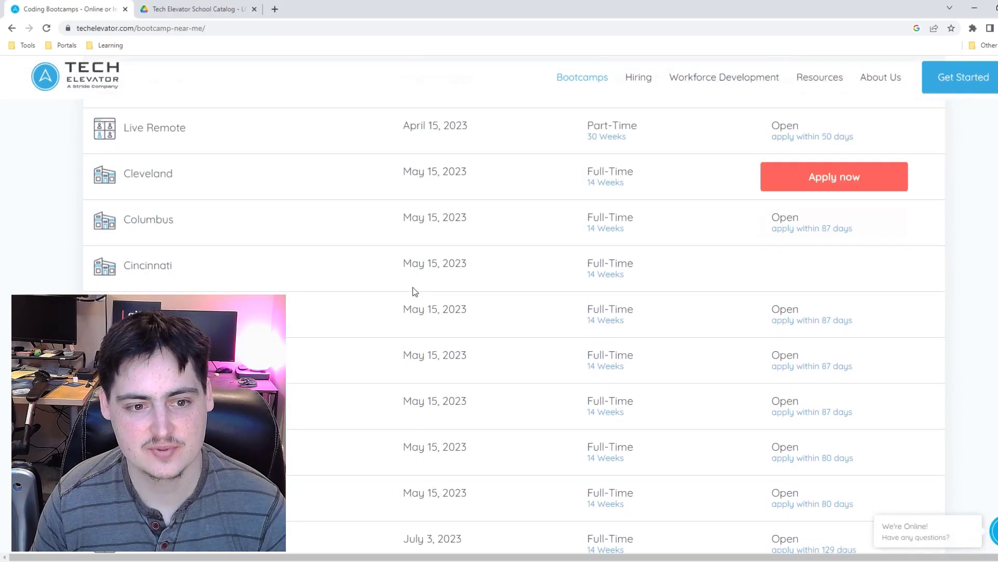
scroll(down, 3)
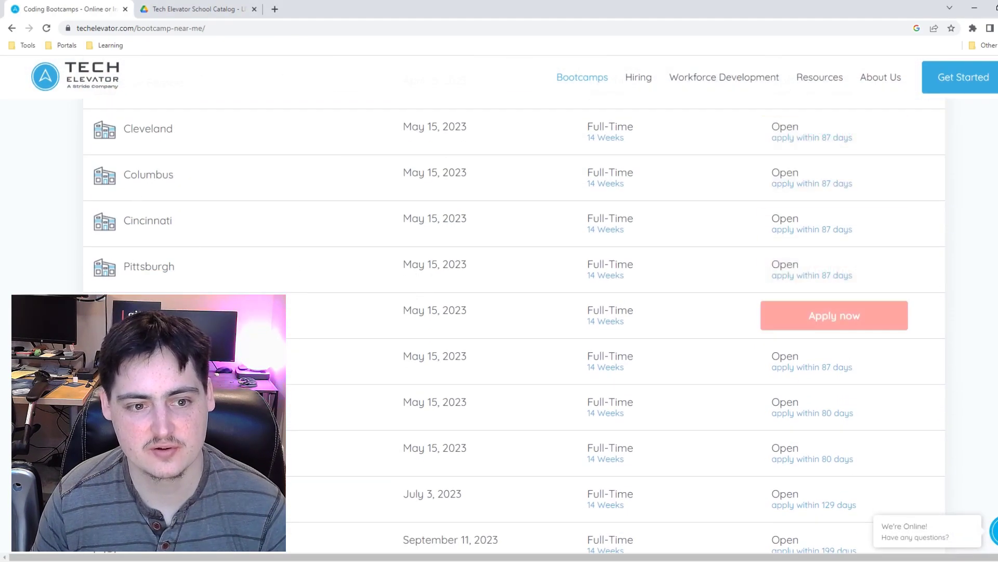
click(834, 315)
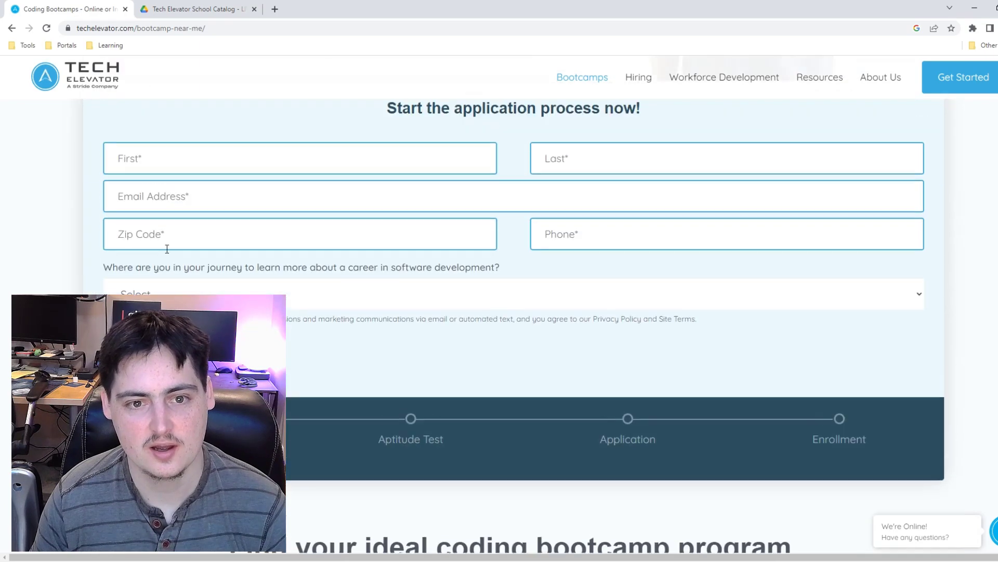
scroll(up, 3)
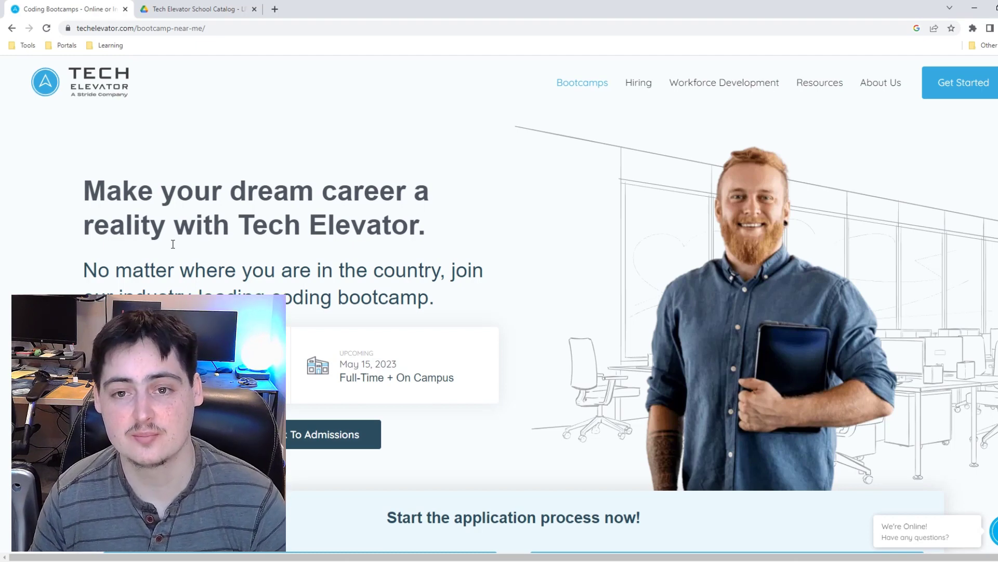
- Open the Bootcamps overview, read down to its FAQ, then return to the catalog PDF
click(581, 82)
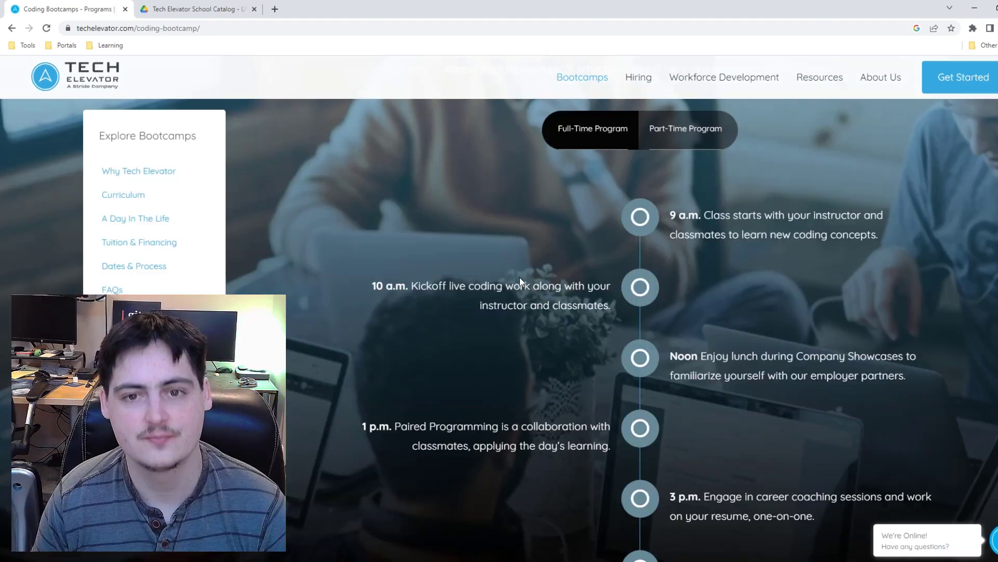
scroll(down, 3)
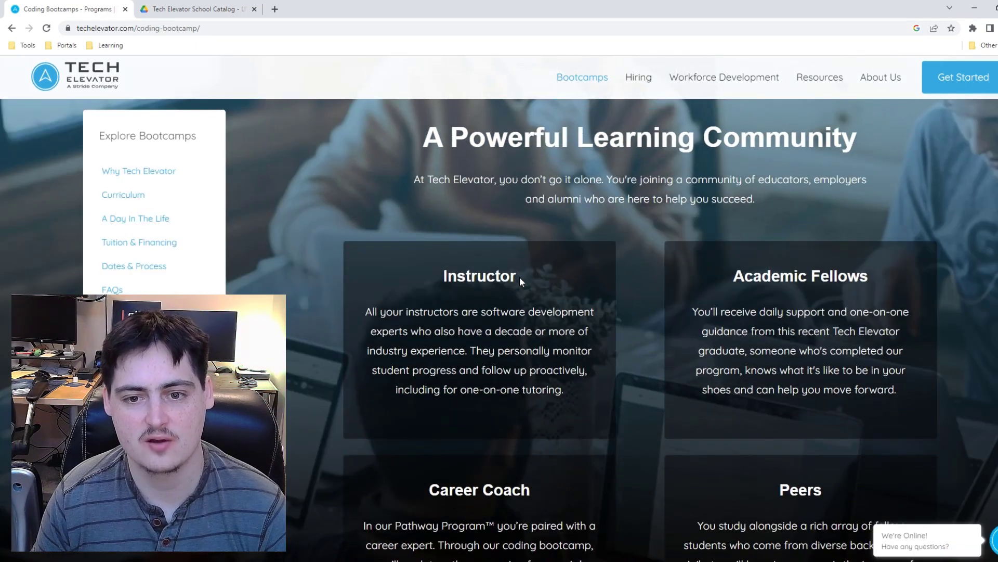
scroll(down, 3)
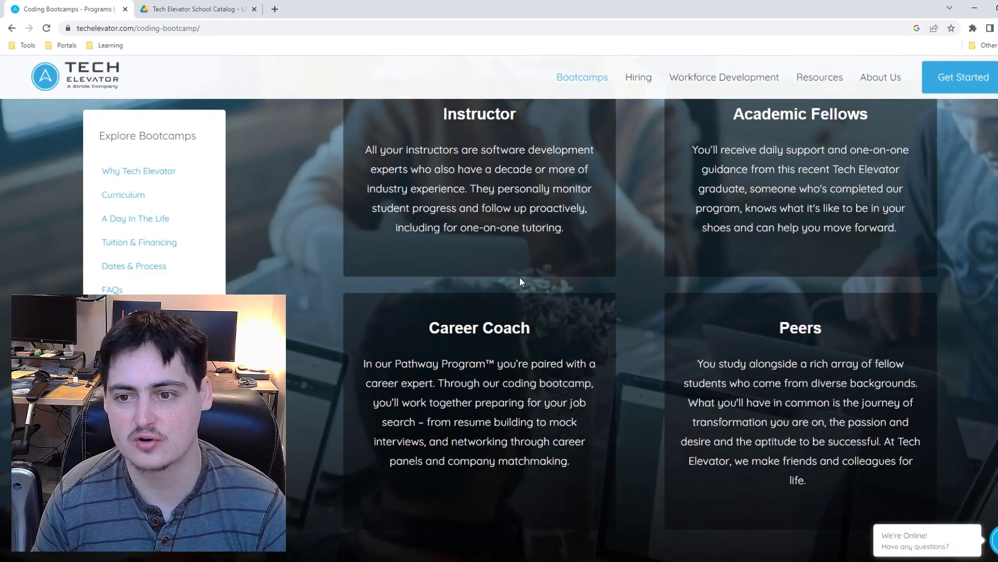
scroll(down, 3)
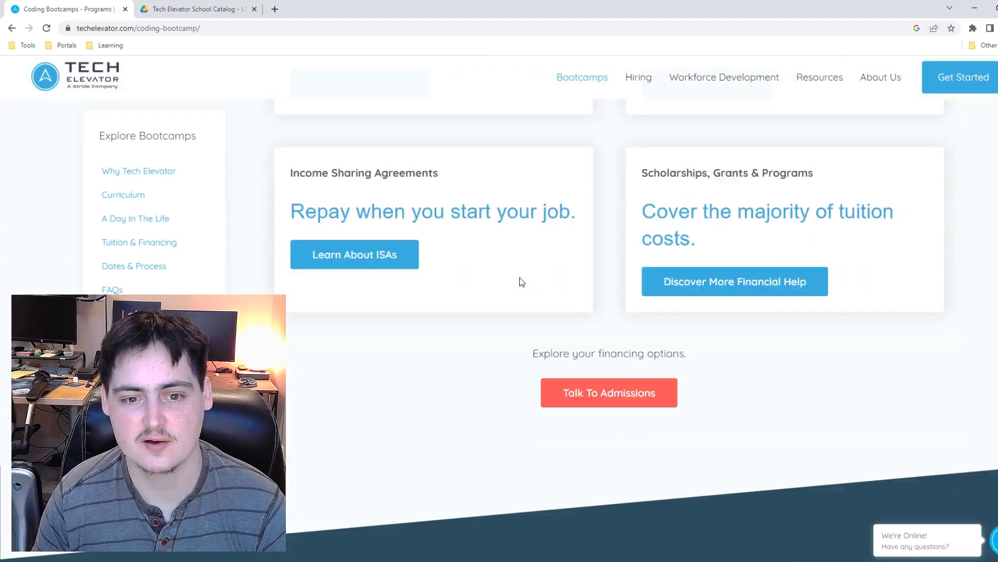
scroll(down, 3)
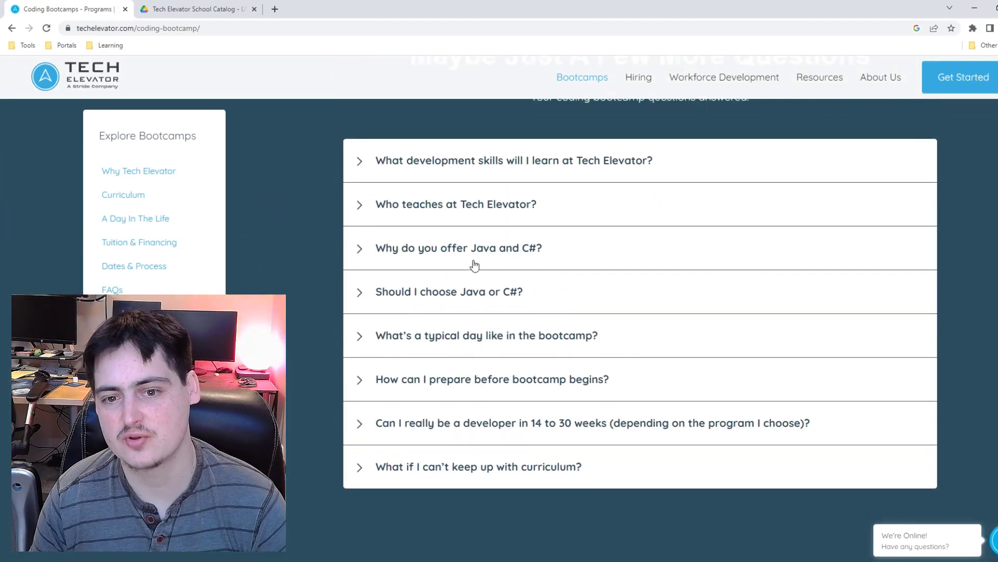
mouse_move(499, 263)
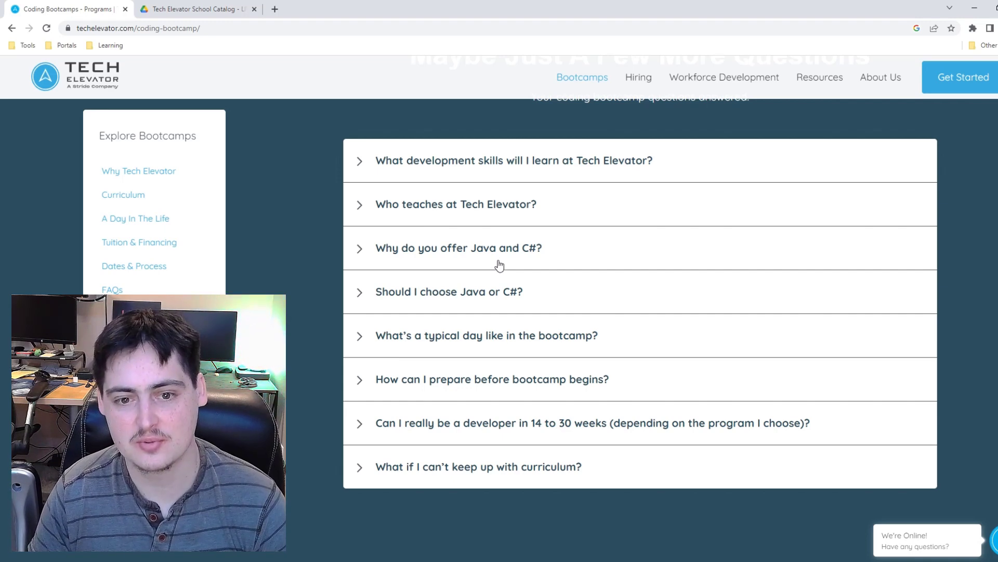
mouse_move(247, 234)
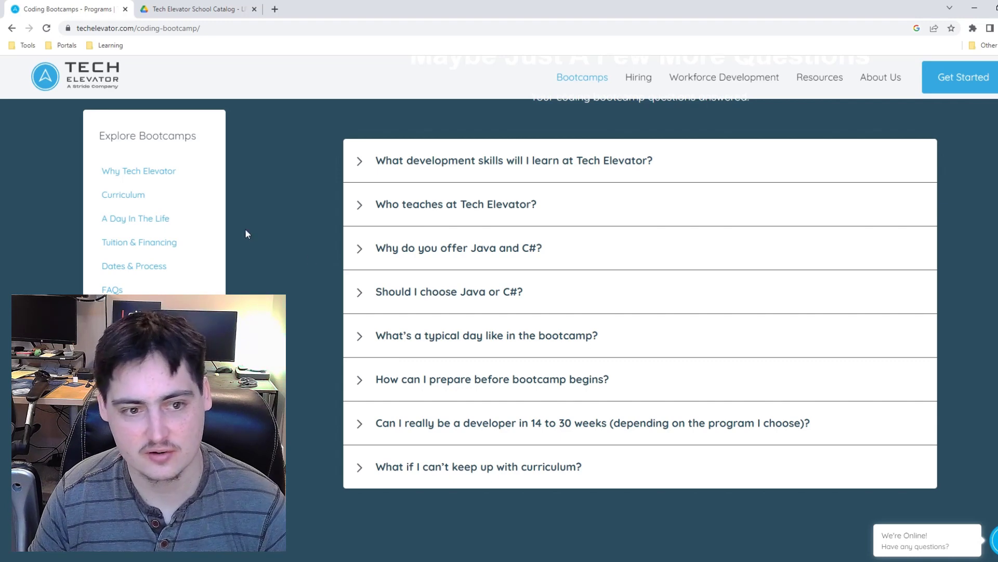
click(199, 9)
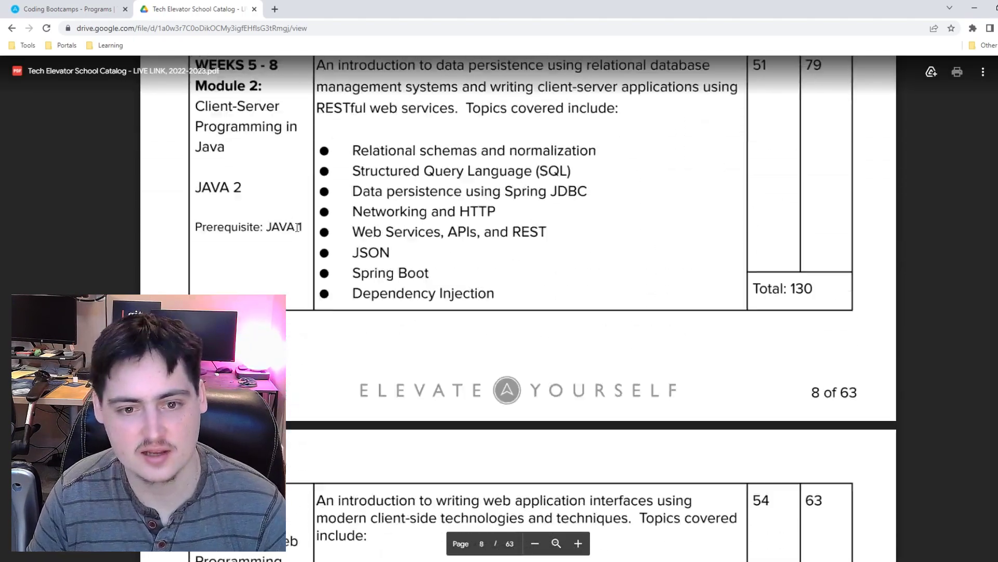
- Scroll through the Java module outline tables on pages 8–10 to reach page 12
scroll(down, 3)
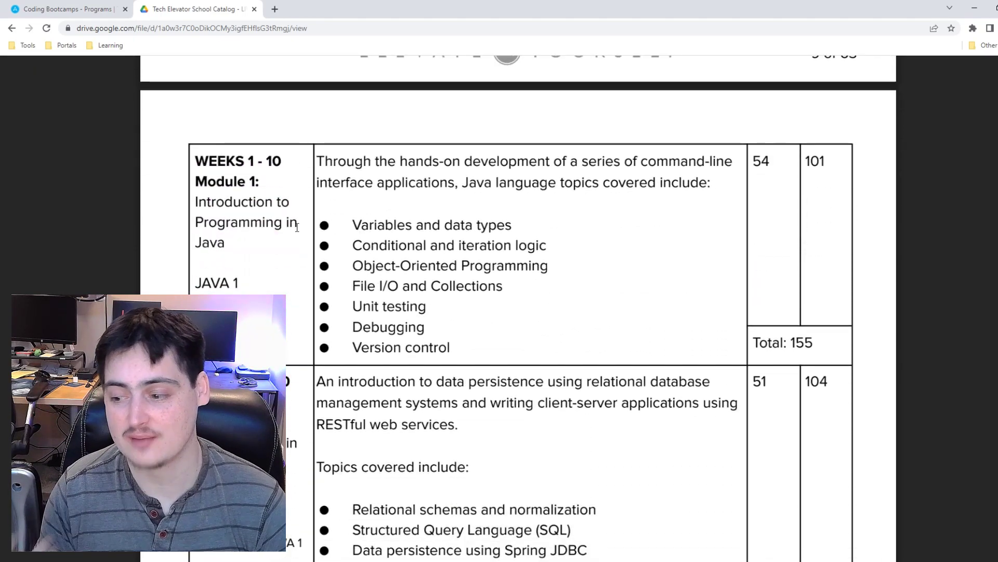
scroll(down, 3)
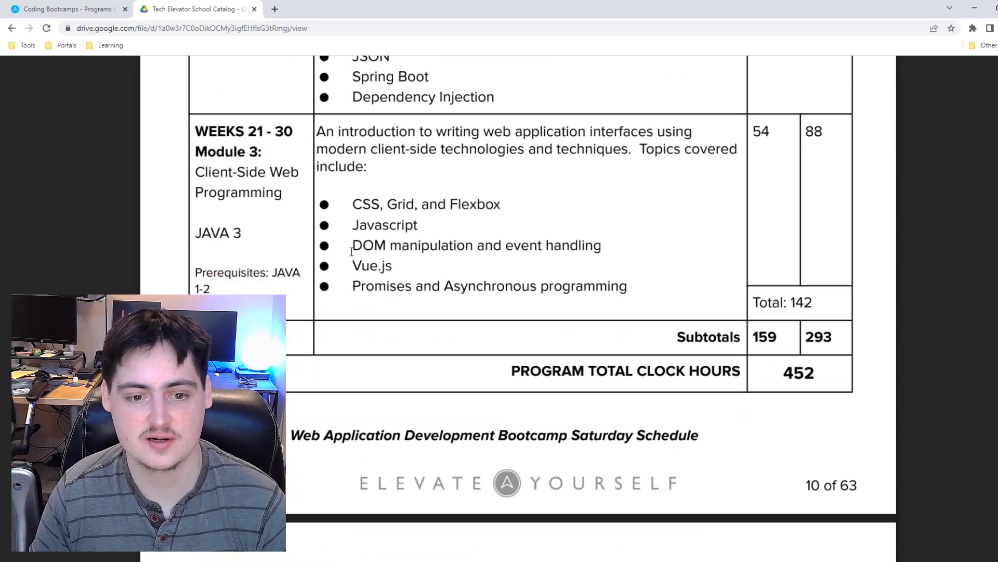
scroll(down, 3)
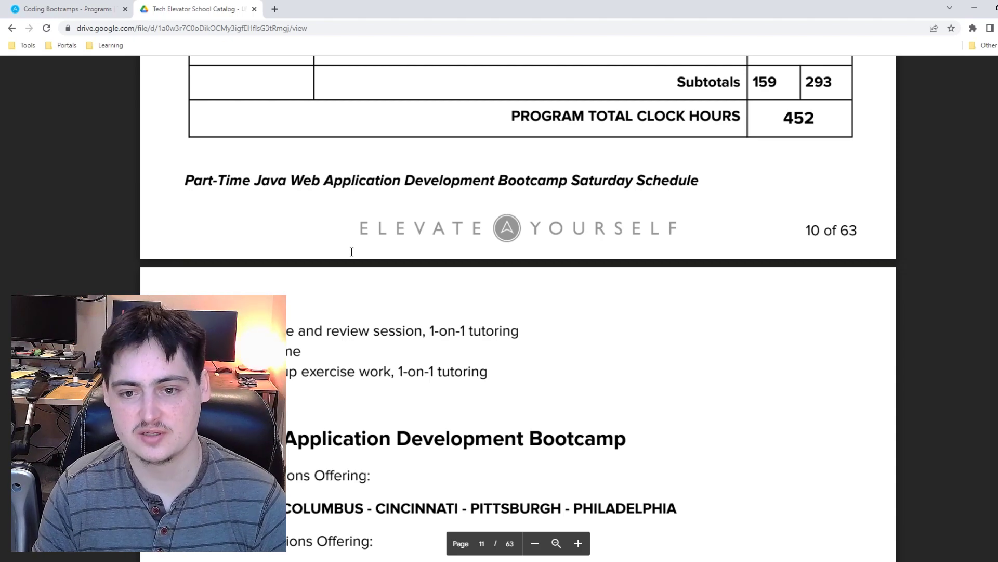
scroll(down, 3)
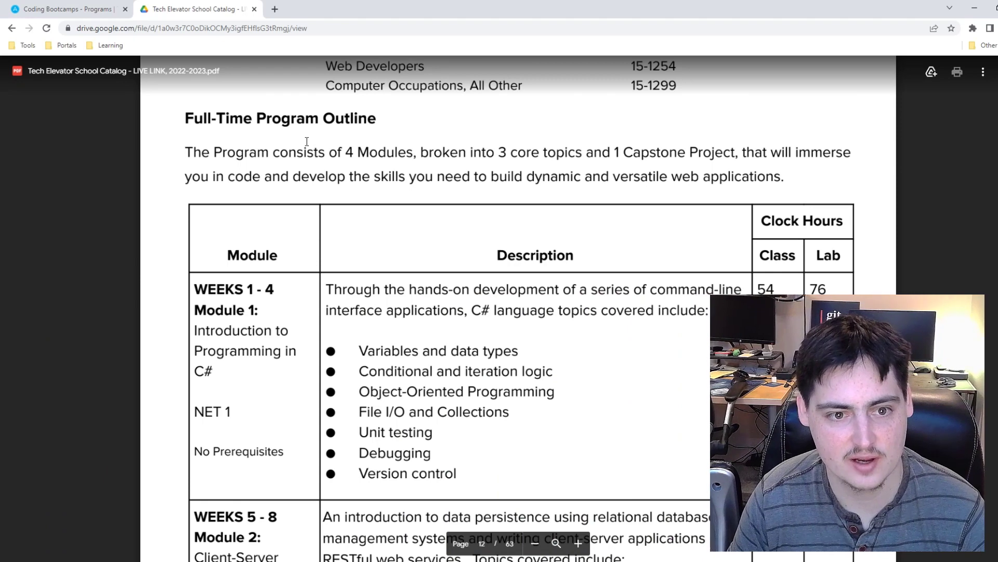
mouse_move(342, 204)
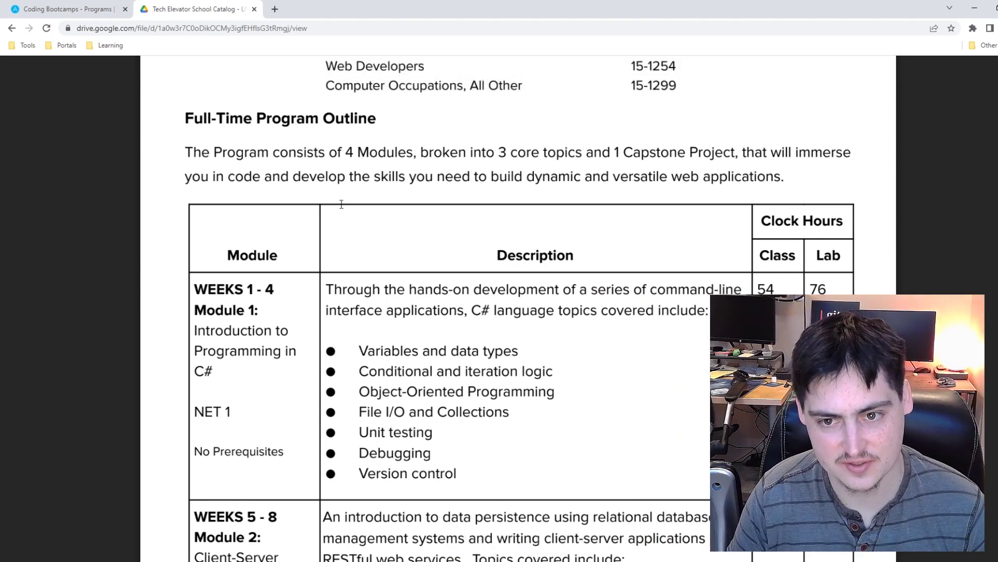
- Highlight the seven Module 1 Introduction to Programming in C# topics on page 12
scroll(down, 3)
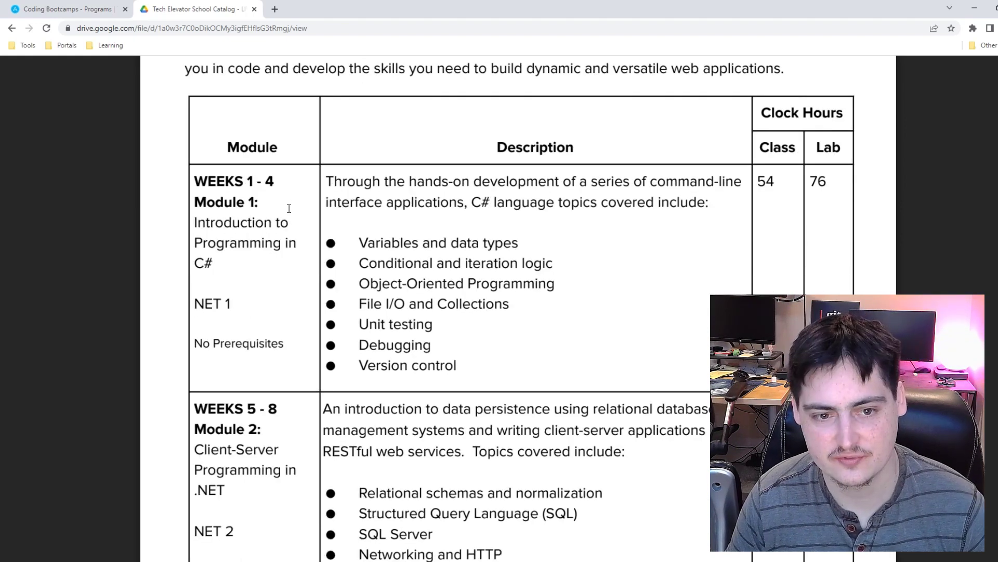
scroll(down, 3)
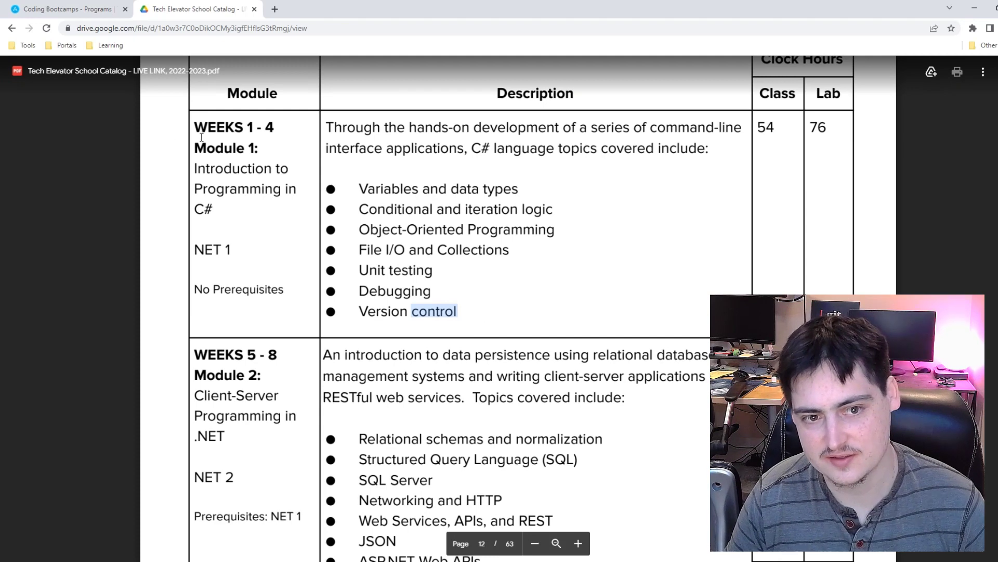
drag(358, 188, 457, 311)
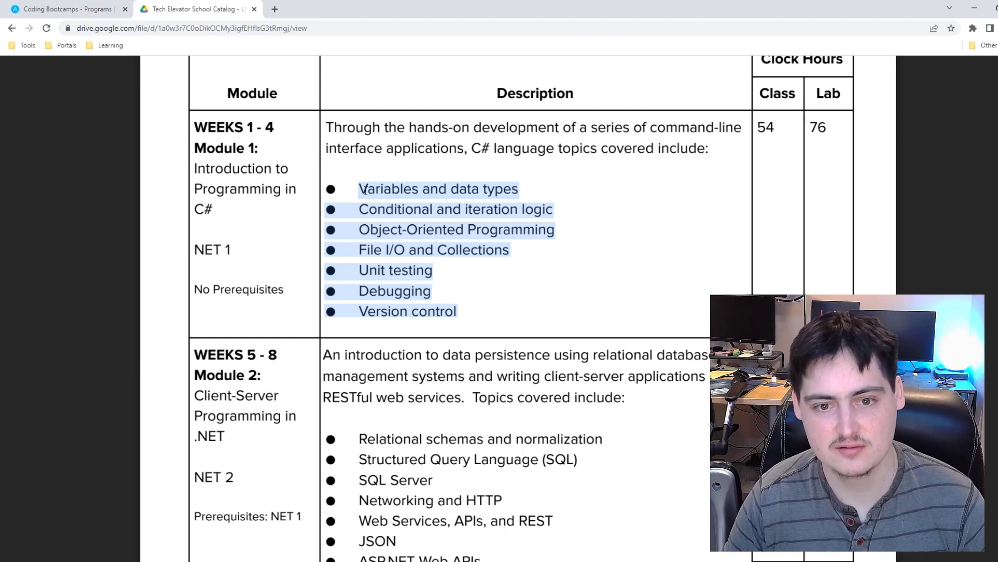
- Scroll to the Module 2 .NET client-server row and highlight the Networking topic
scroll(down, 3)
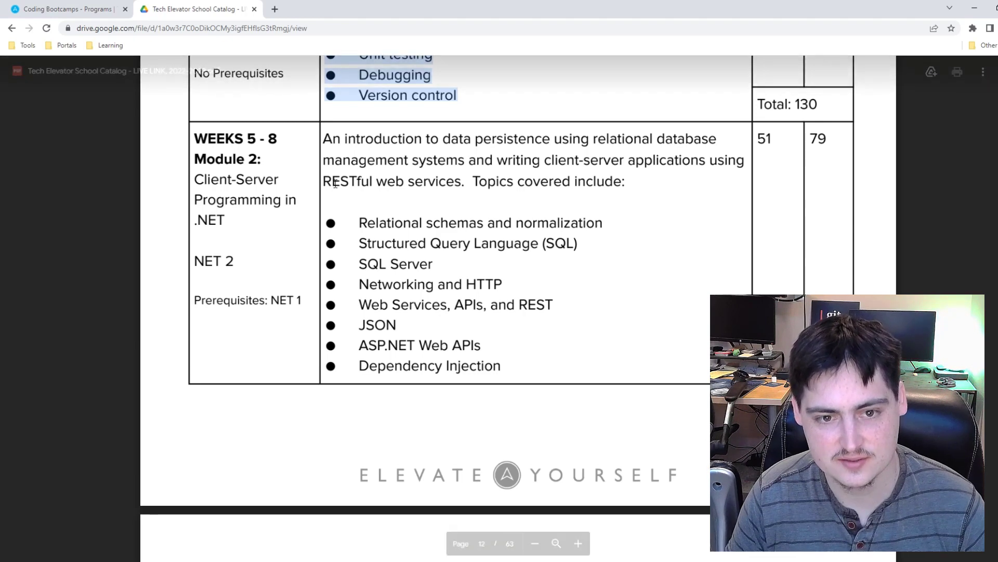
mouse_move(652, 148)
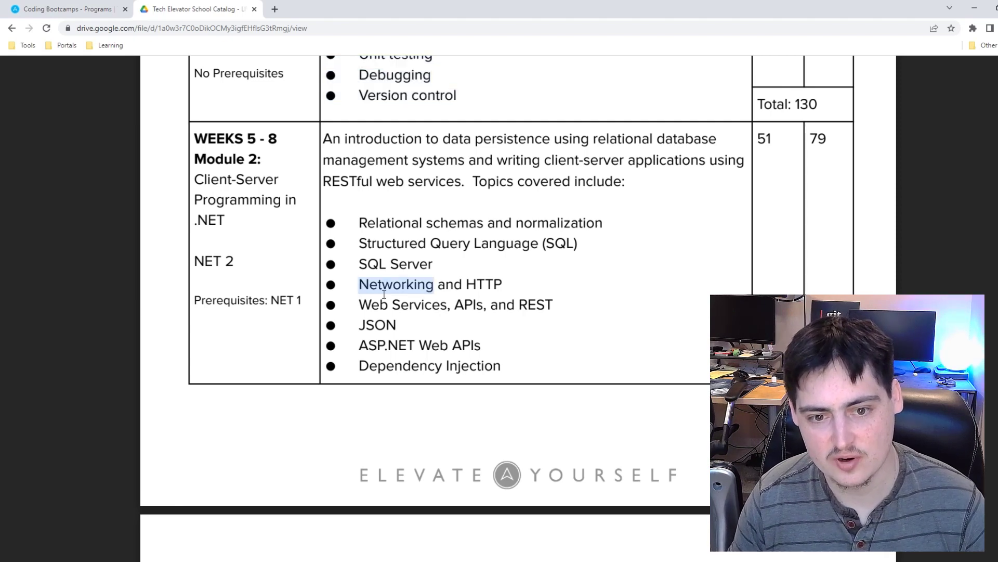
drag(359, 284, 502, 284)
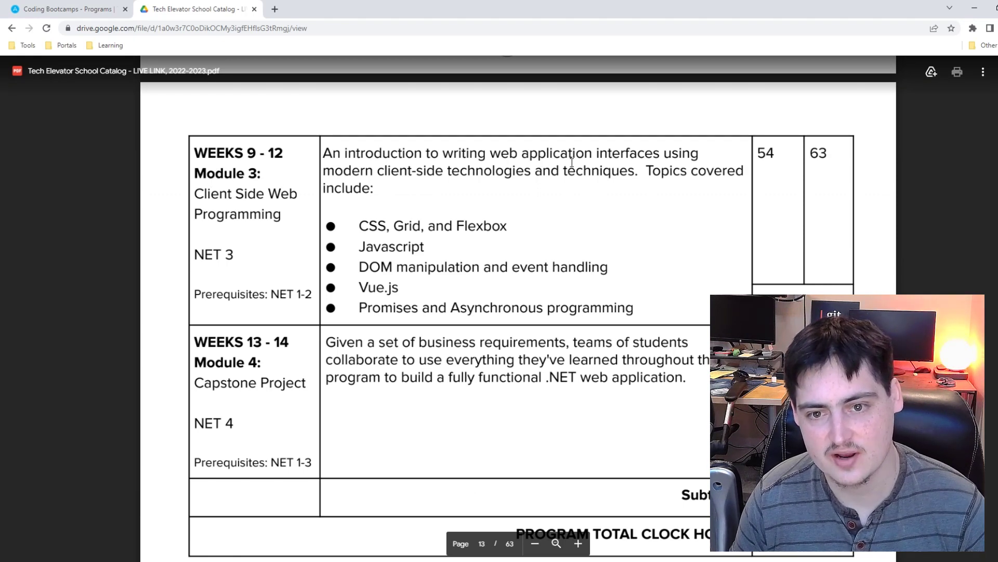
mouse_move(501, 179)
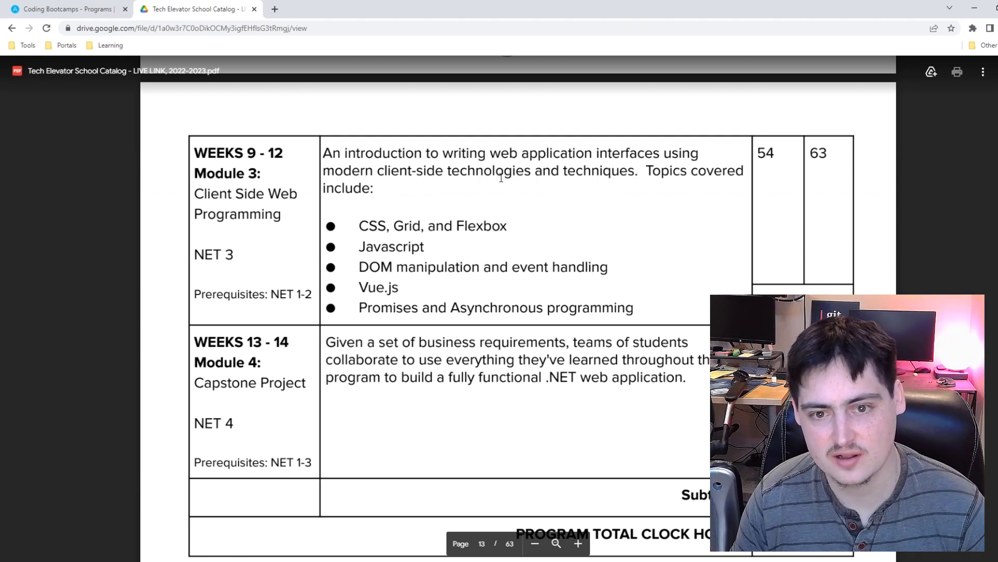
mouse_move(396, 205)
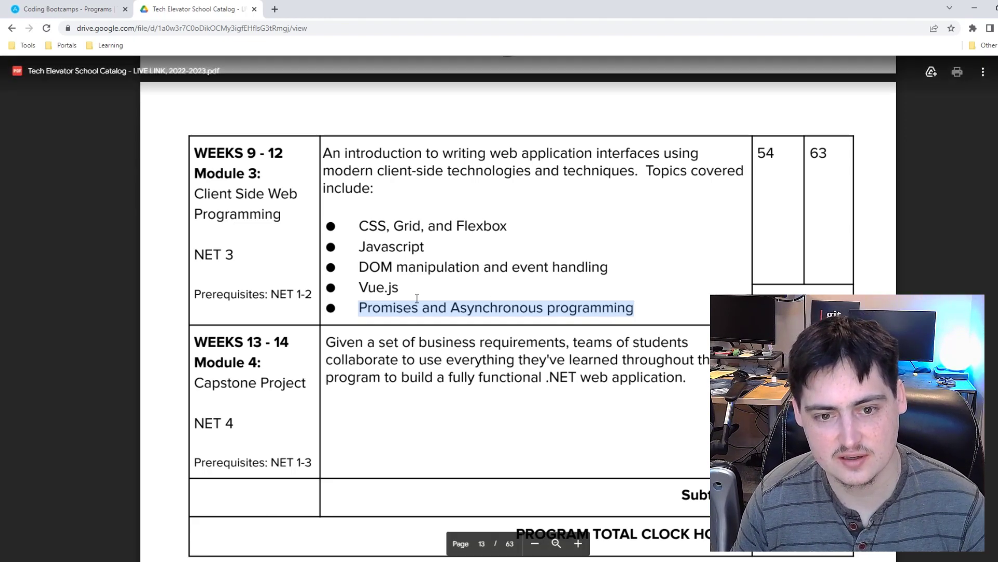
mouse_move(395, 222)
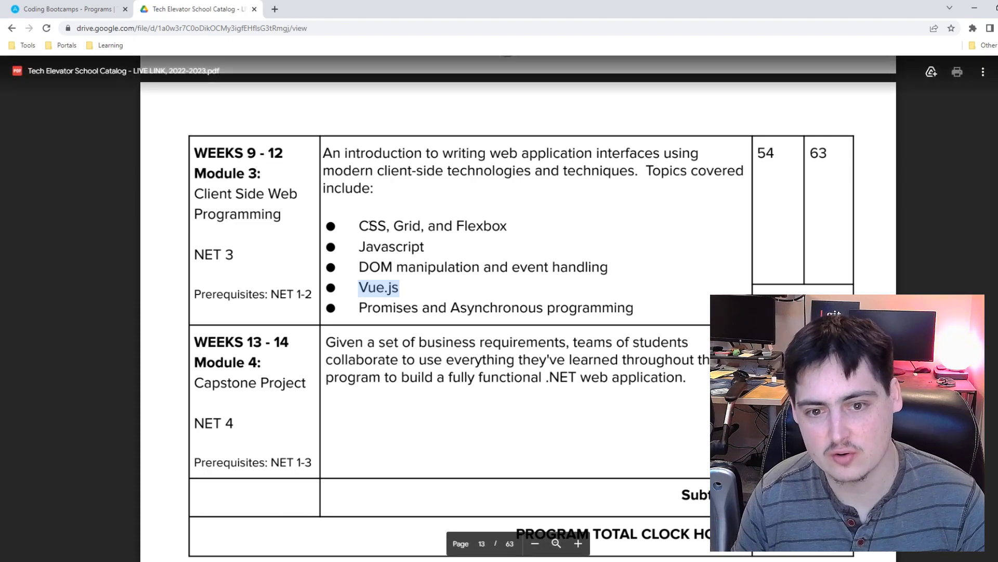
mouse_move(370, 246)
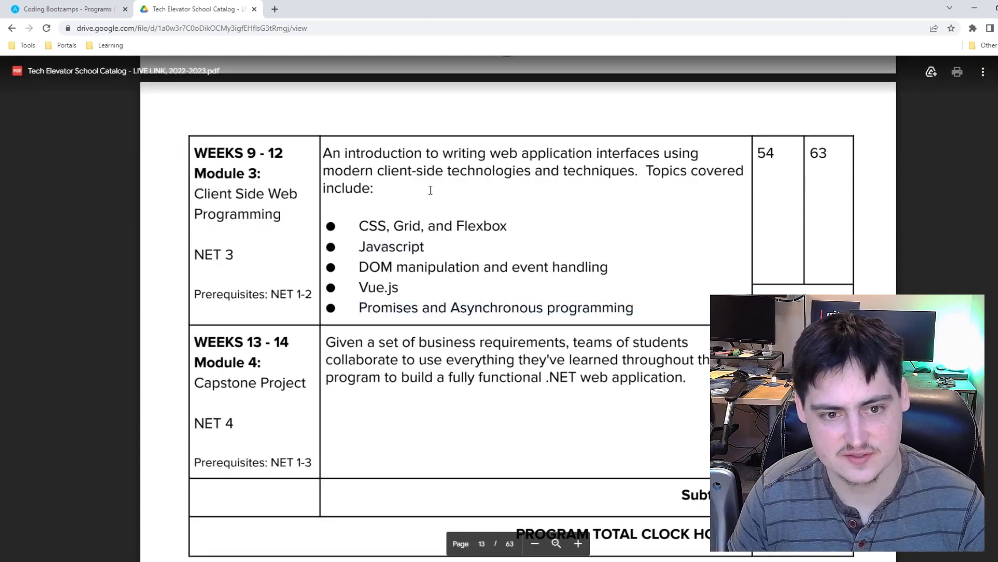
- Scroll to the Capstone Project row and highlight 'application' in its description
scroll(down, 3)
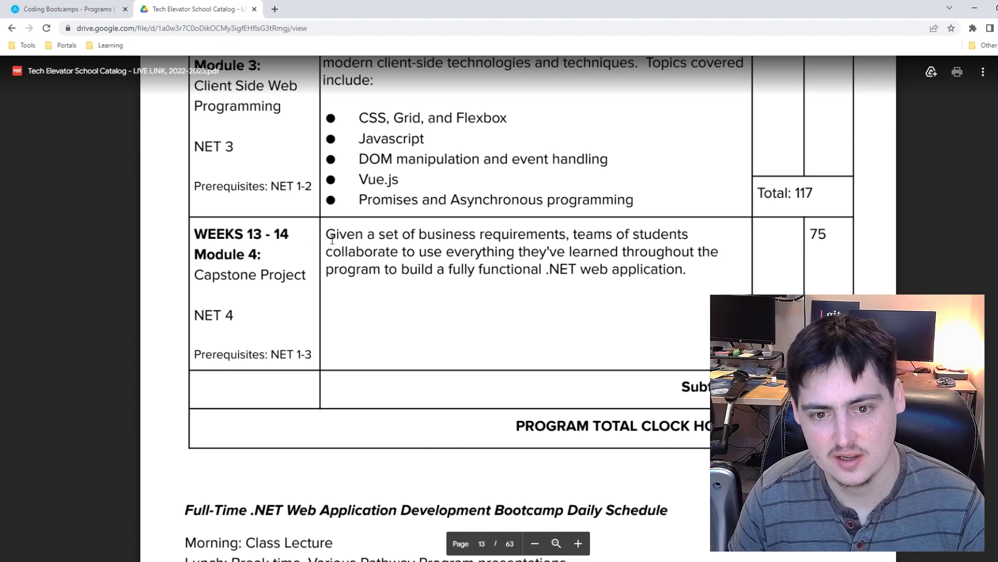
double_click(591, 234)
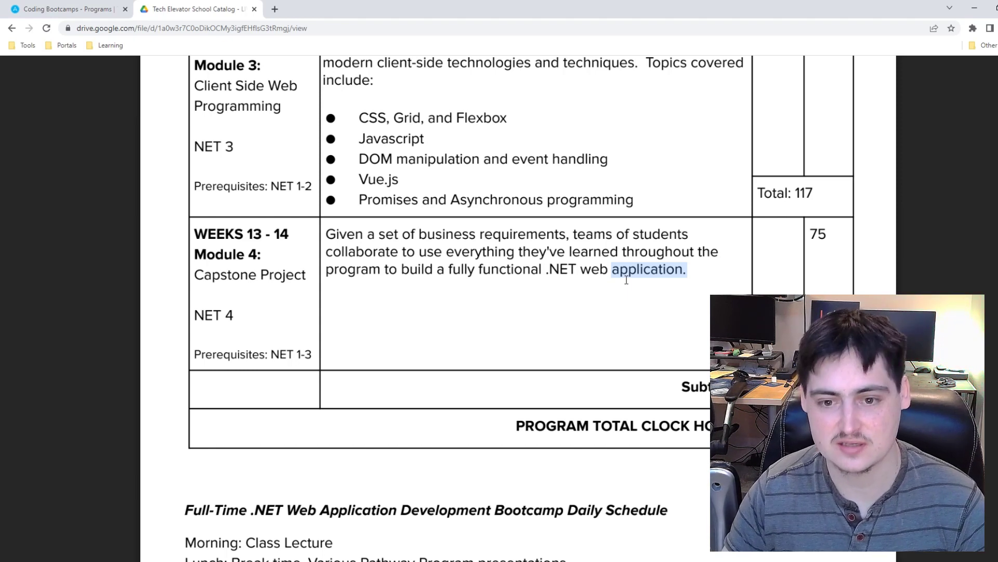
- Scroll past the Leave Policy to Job Placement Assistance and the Full-Time Career Services Schedule
scroll(down, 3)
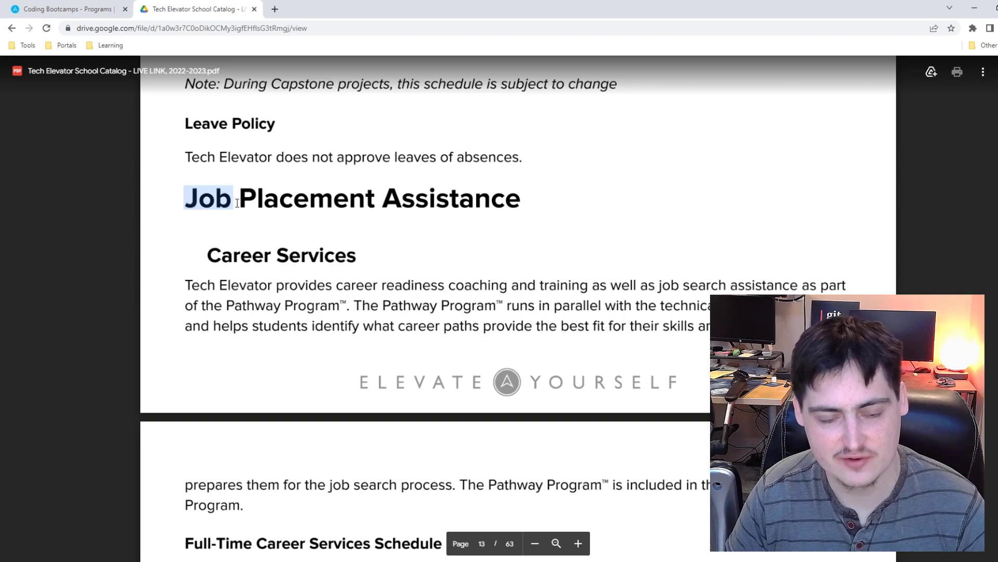
drag(207, 198, 520, 198)
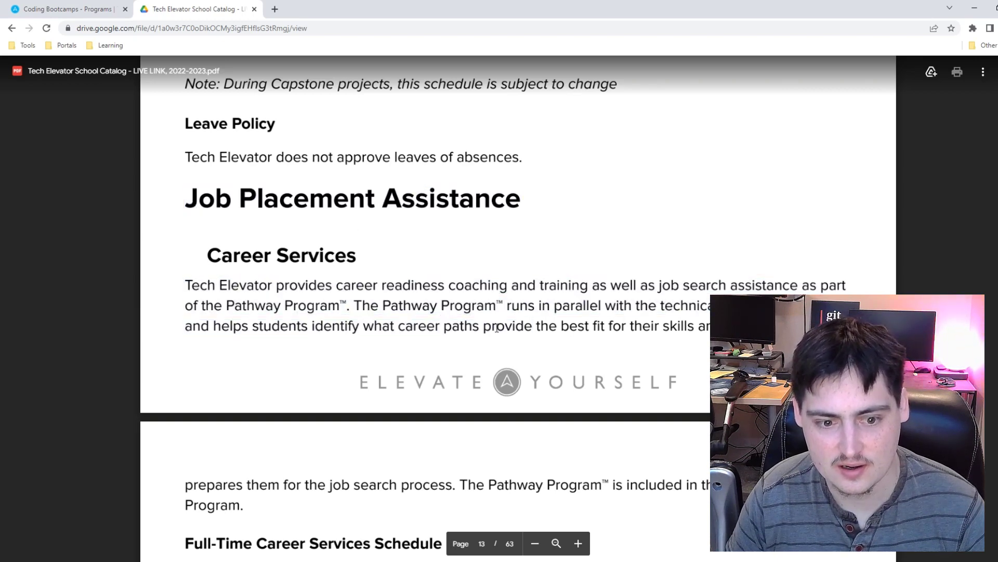
scroll(down, 3)
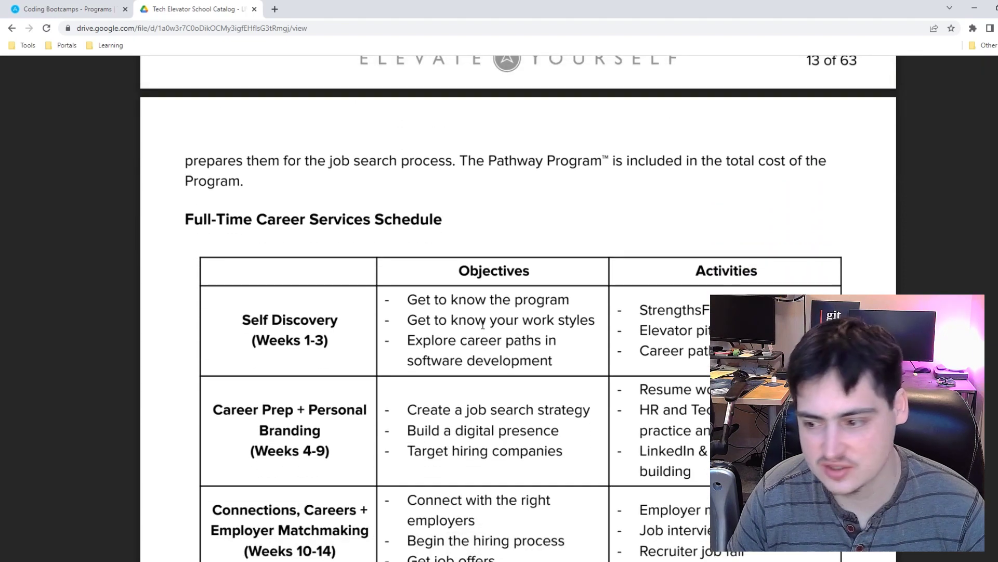
scroll(down, 3)
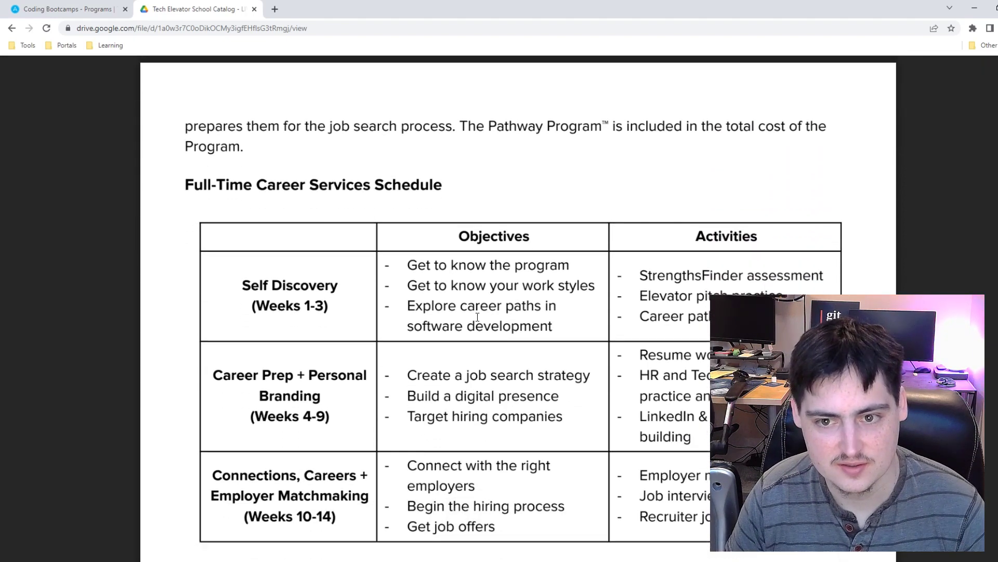
scroll(down, 3)
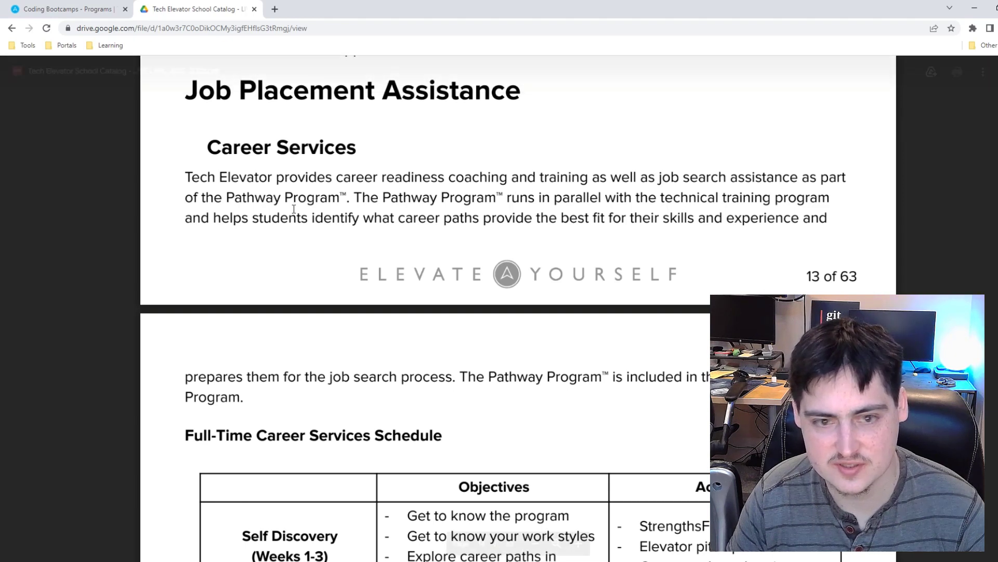
mouse_move(455, 211)
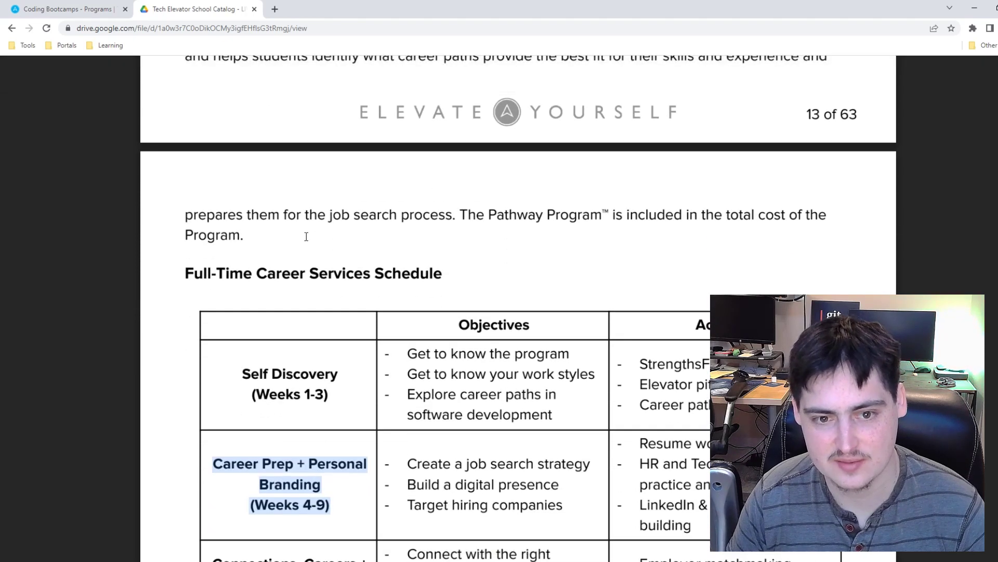
- Scroll through the page 14 schedule table and highlight LinkedIn under Career Prep activities
scroll(down, 3)
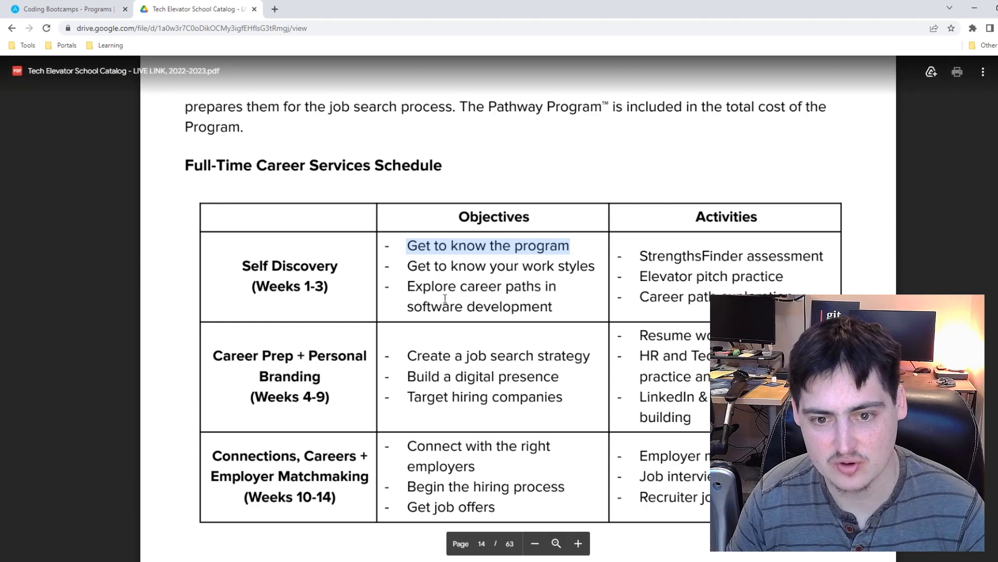
scroll(down, 3)
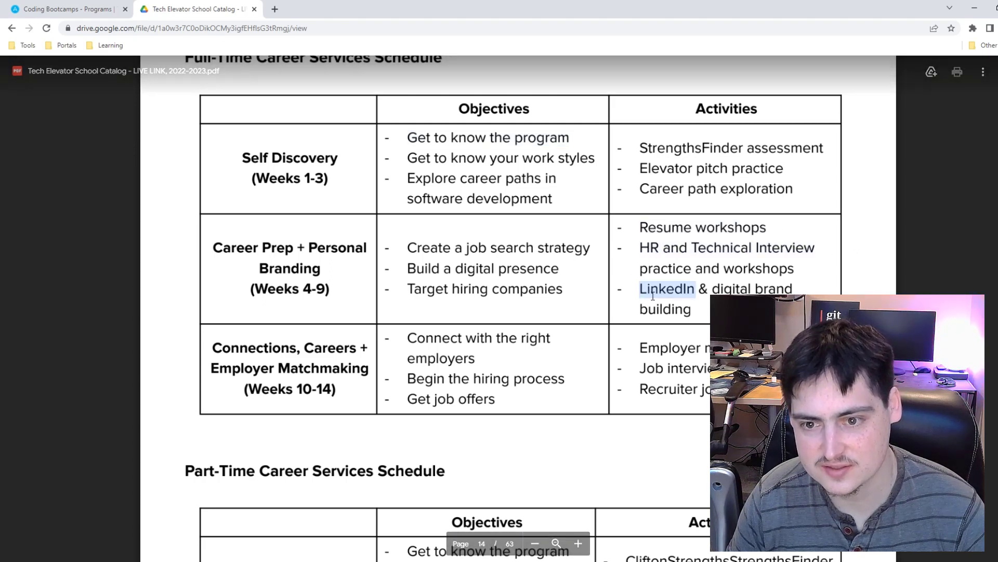
drag(639, 288, 690, 309)
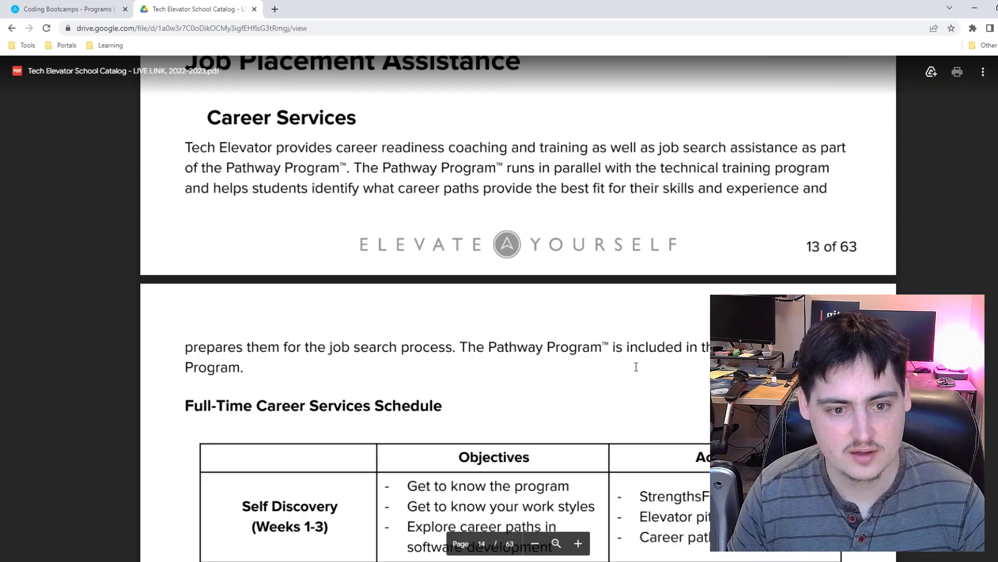
- Scroll back to the Module 1 row of the page 12 Full-Time Program Outline
scroll(down, 3)
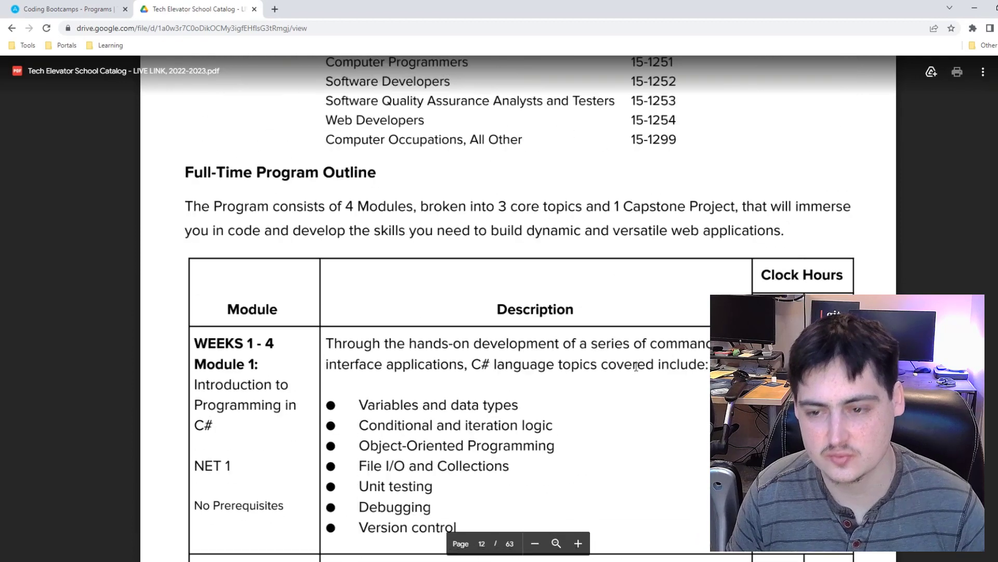
scroll(down, 3)
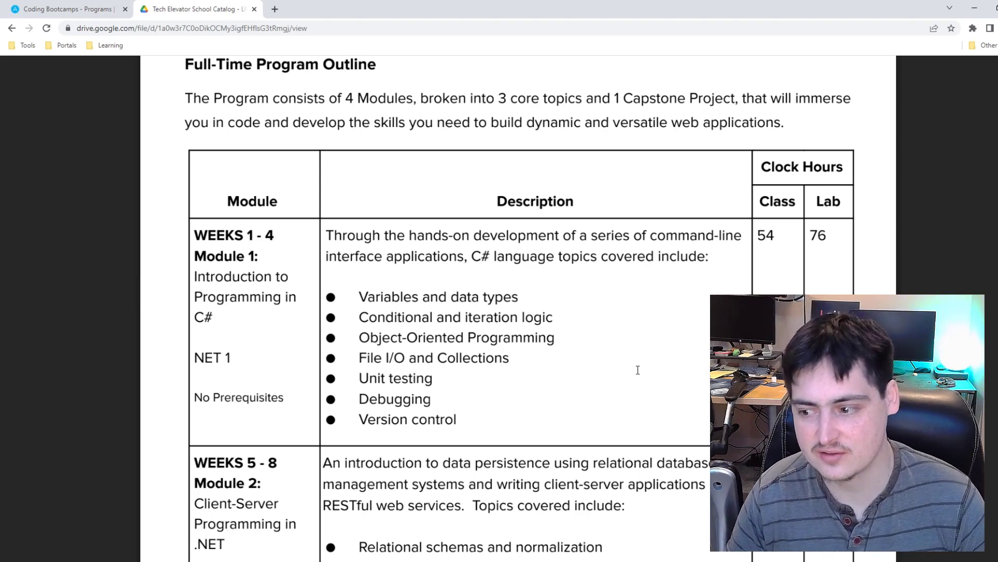
scroll(down, 3)
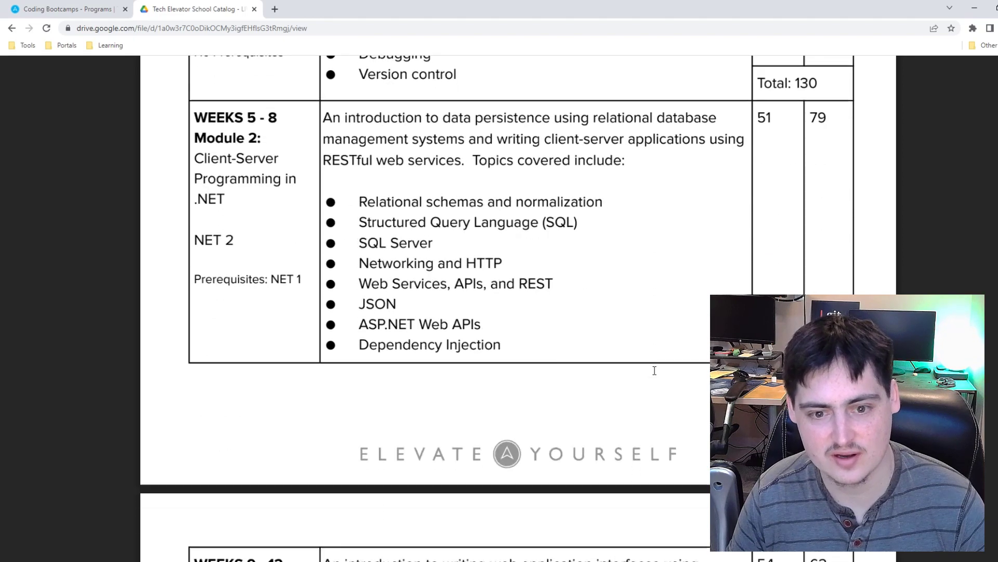
scroll(down, 3)
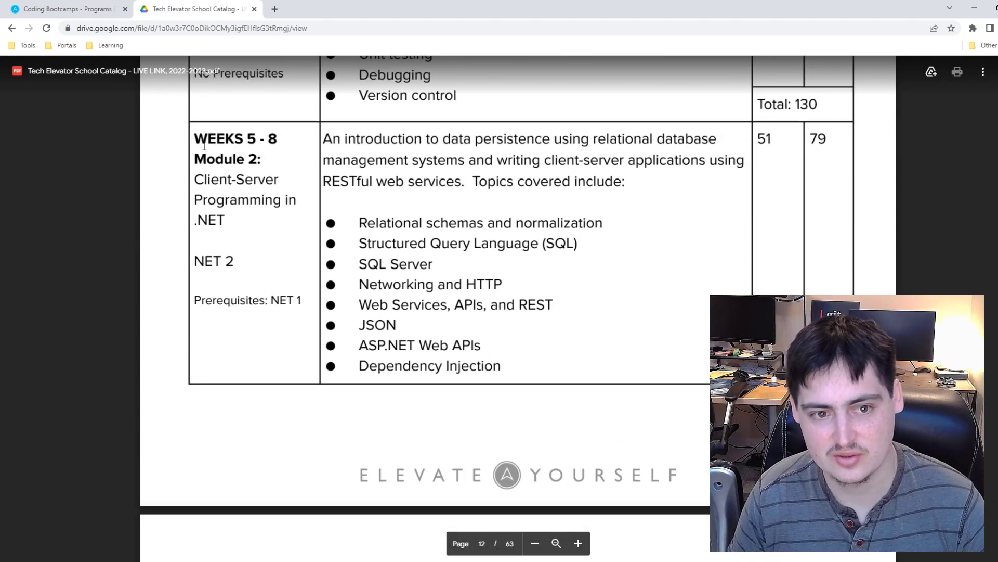
scroll(down, 3)
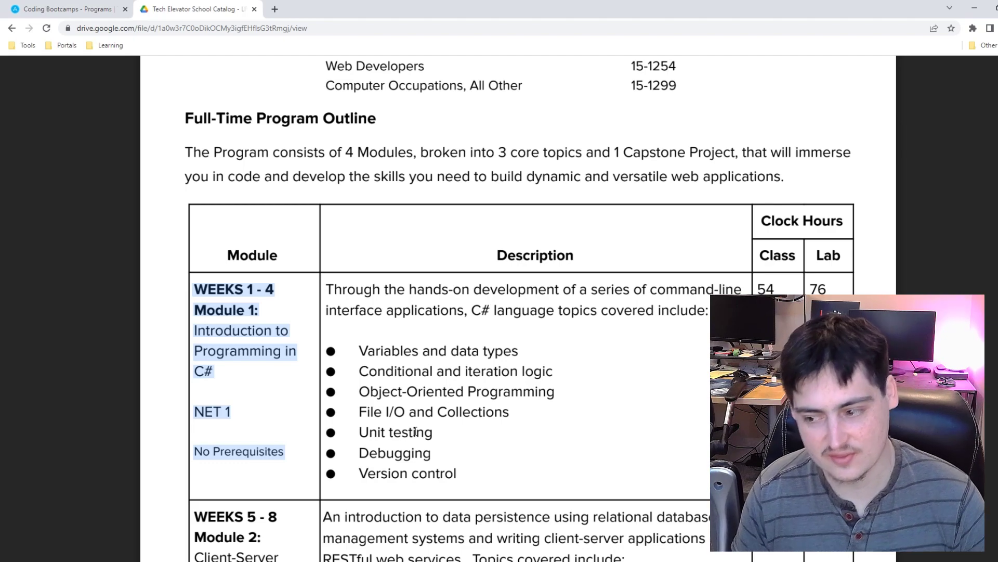
scroll(down, 3)
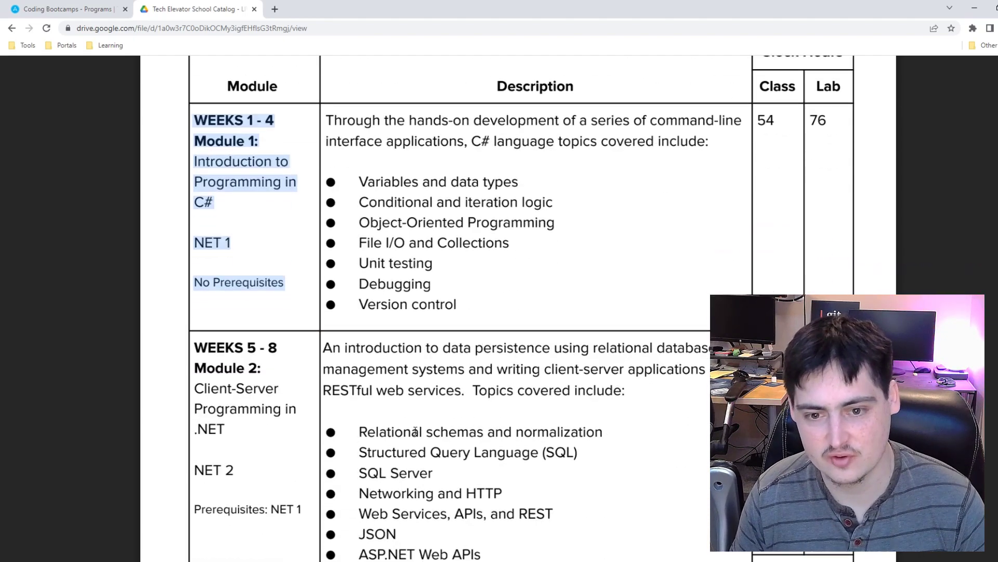
scroll(down, 3)
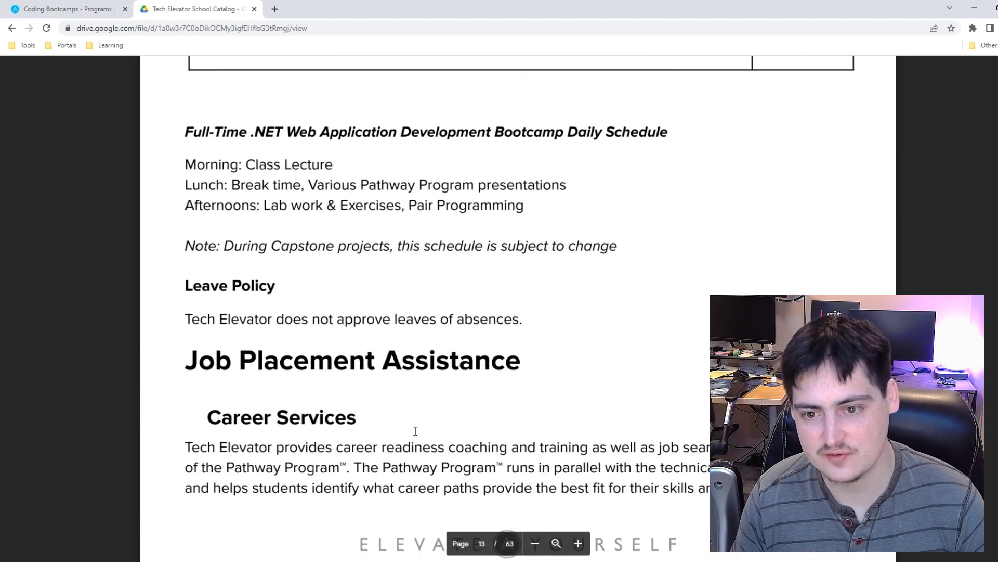
scroll(down, 3)
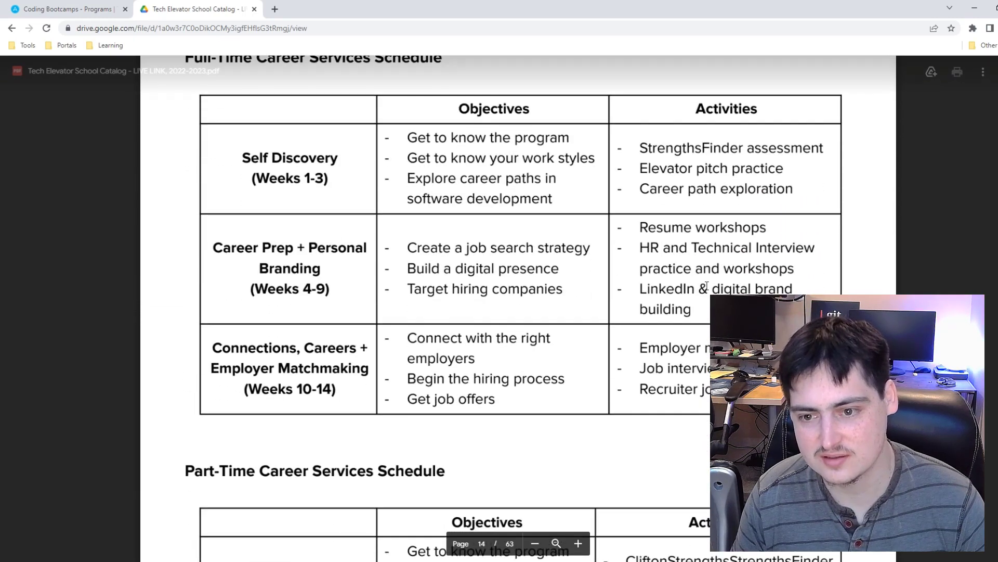
drag(757, 247, 690, 269)
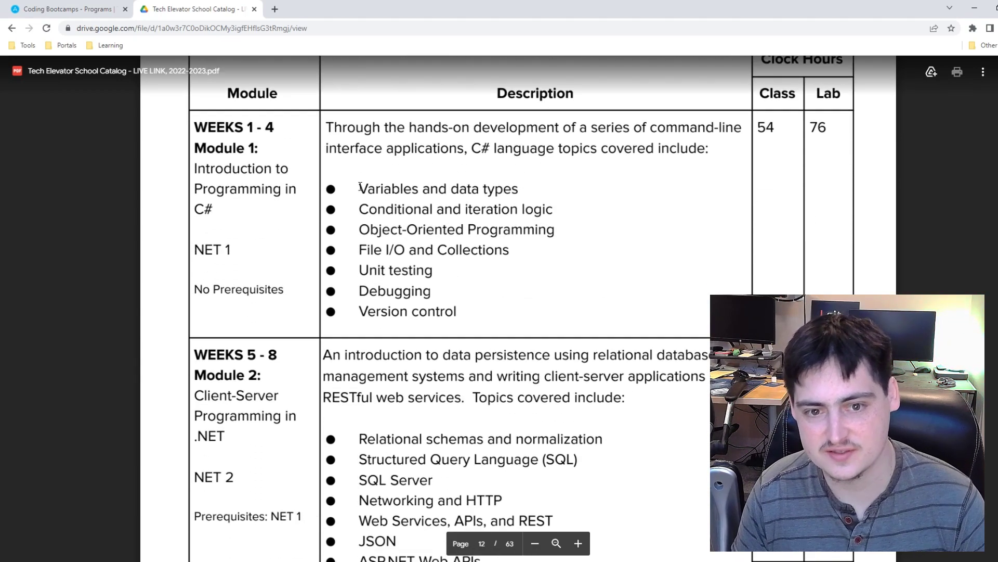
- Highlight Module 1 topics from Conditional and iteration logic through Object-Oriented Programming
drag(359, 188, 554, 229)
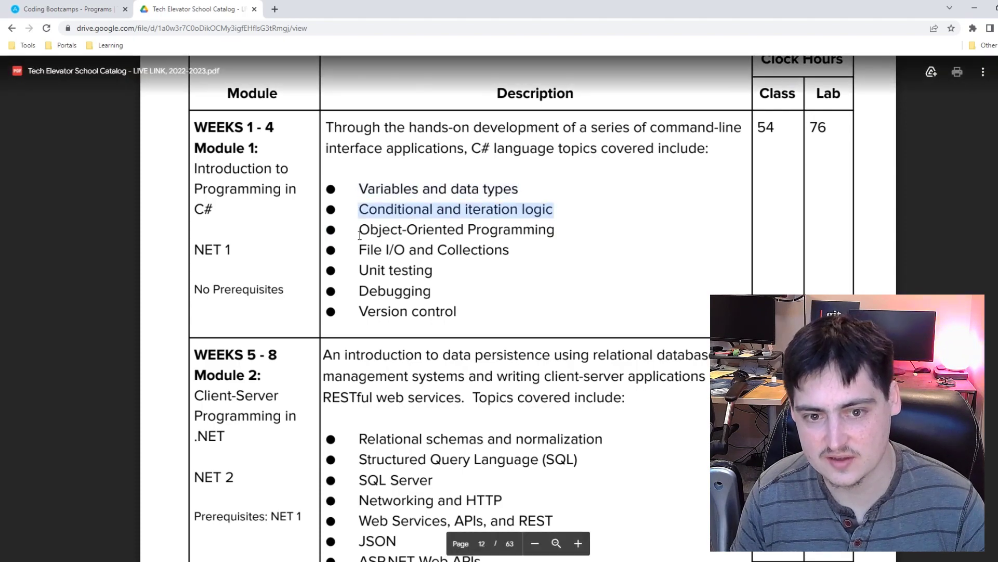
scroll(down, 3)
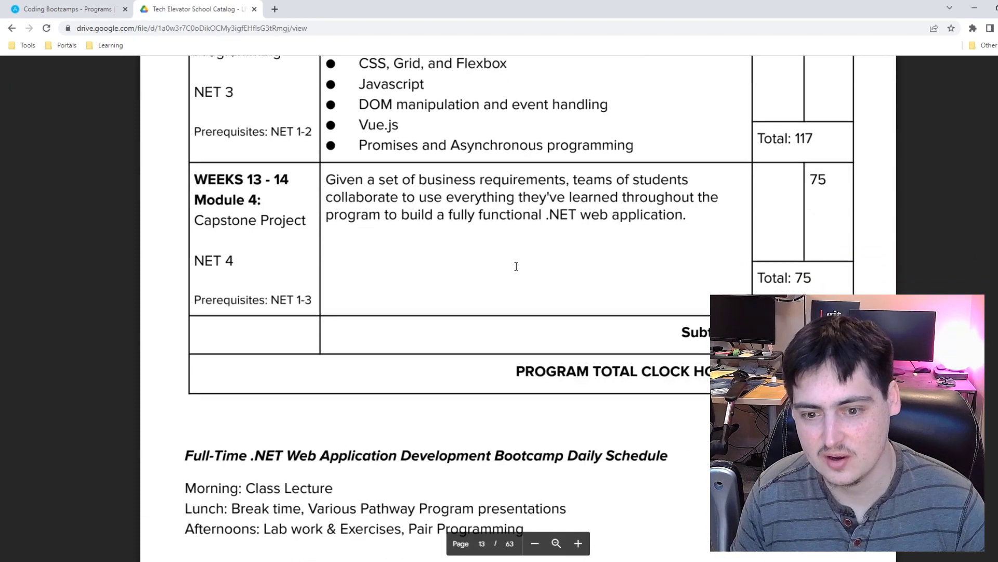
scroll(down, 3)
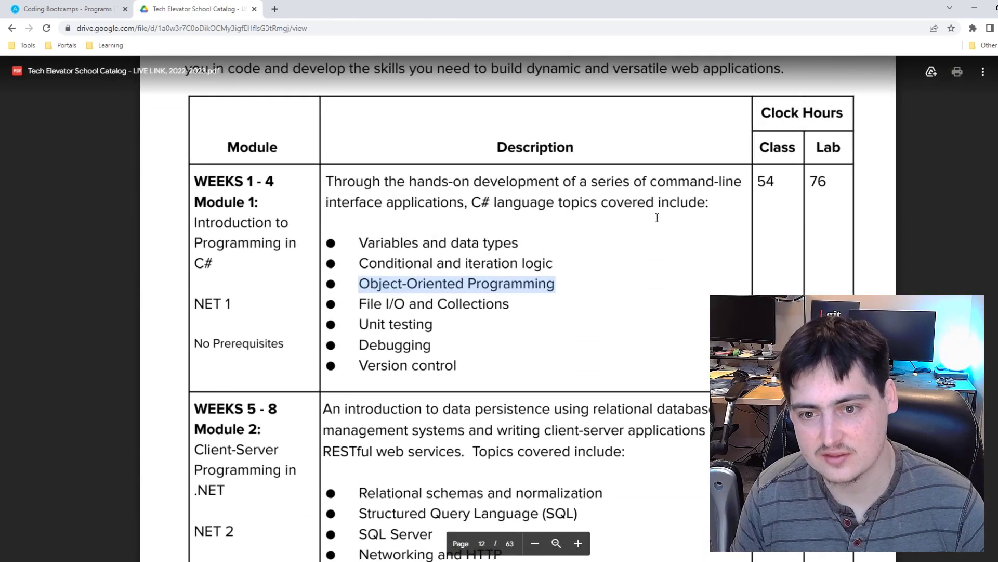
scroll(down, 3)
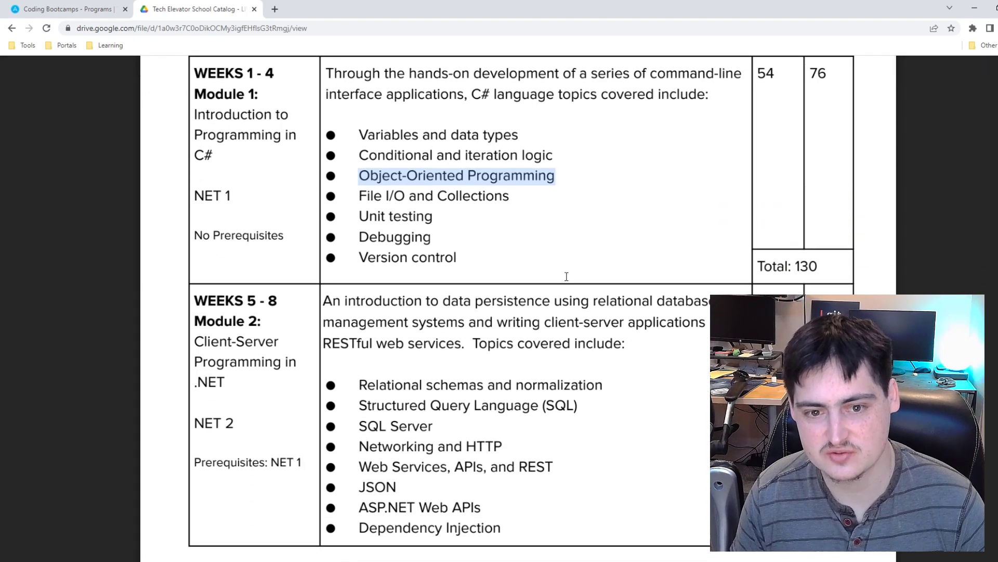
scroll(down, 3)
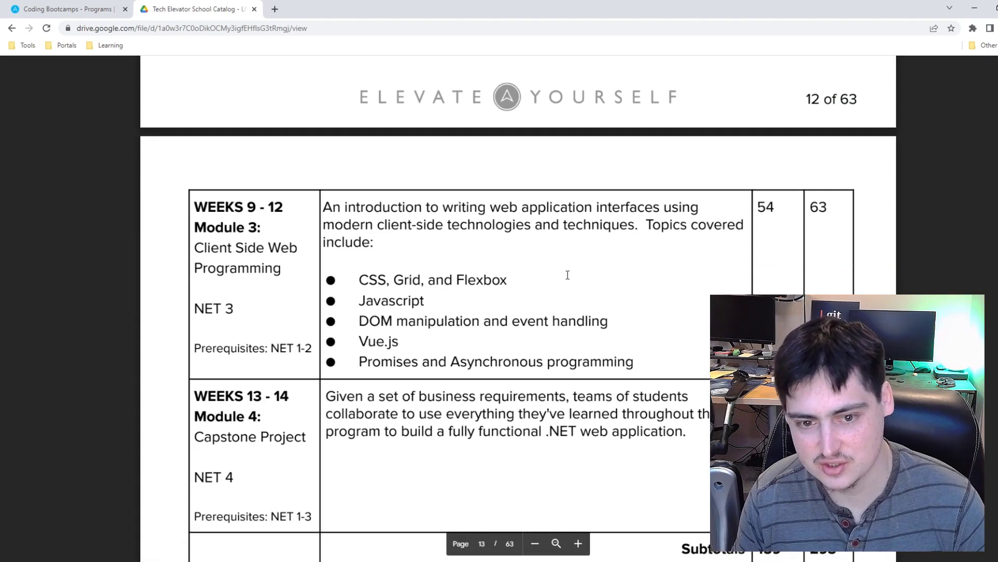
scroll(down, 3)
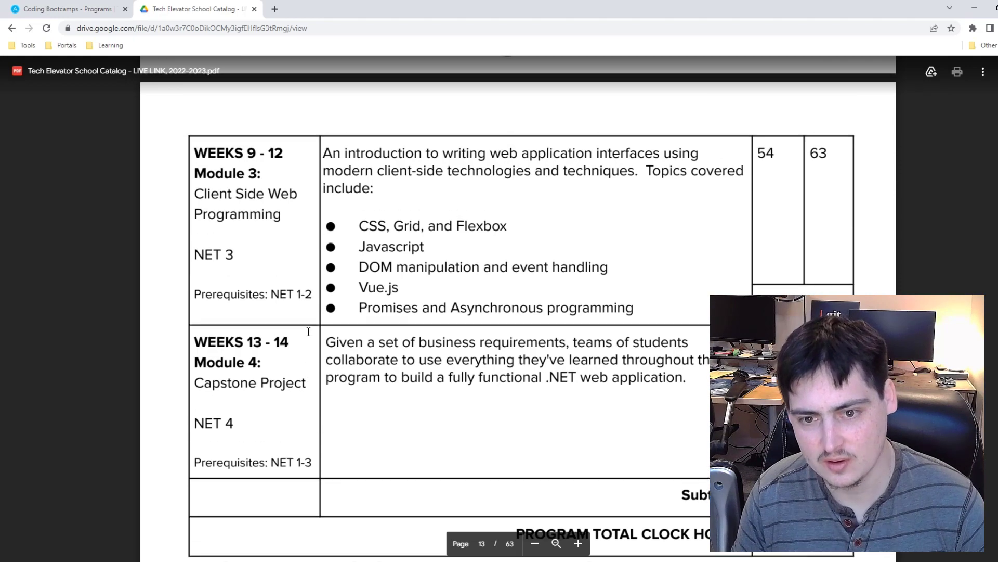
scroll(down, 3)
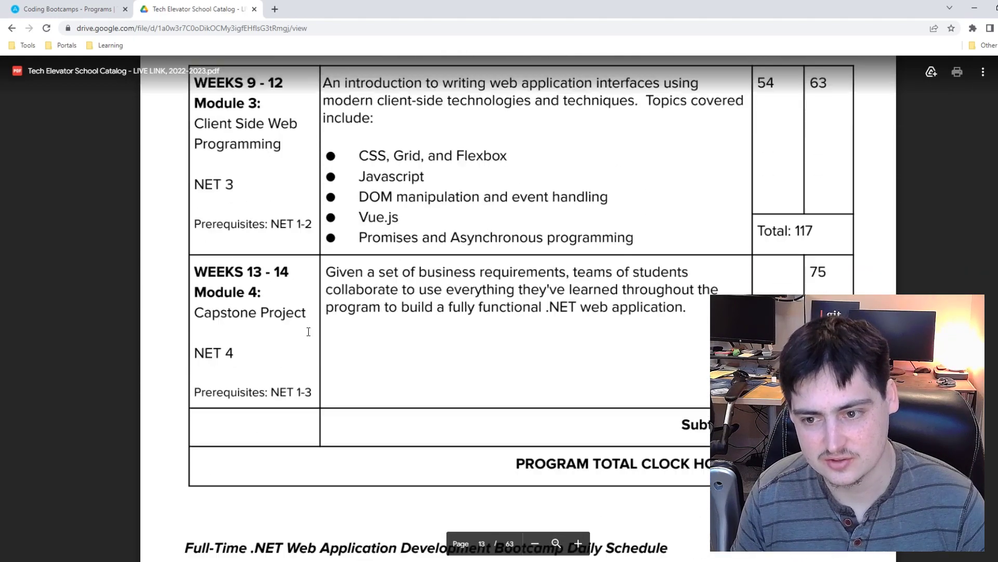
scroll(down, 3)
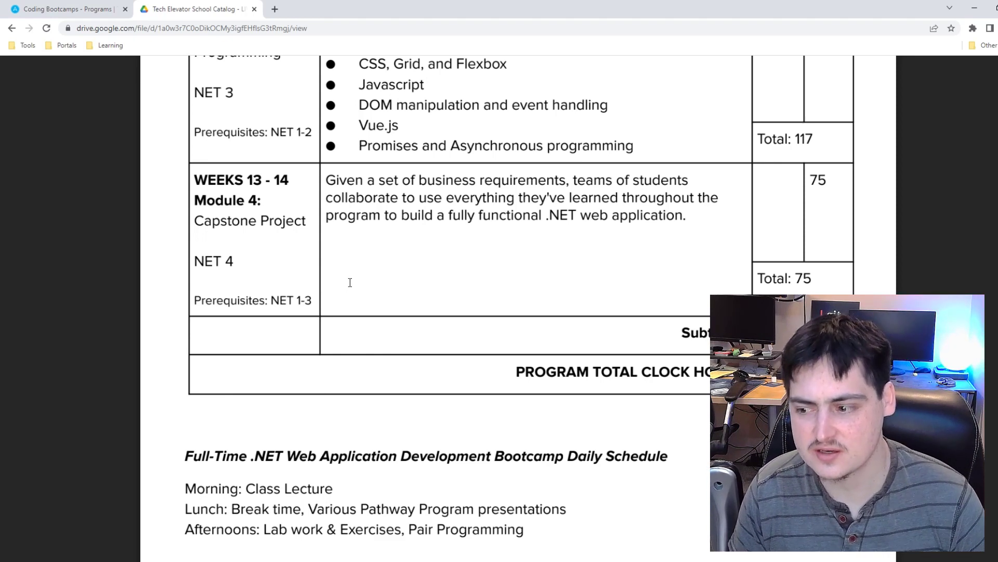
scroll(down, 3)
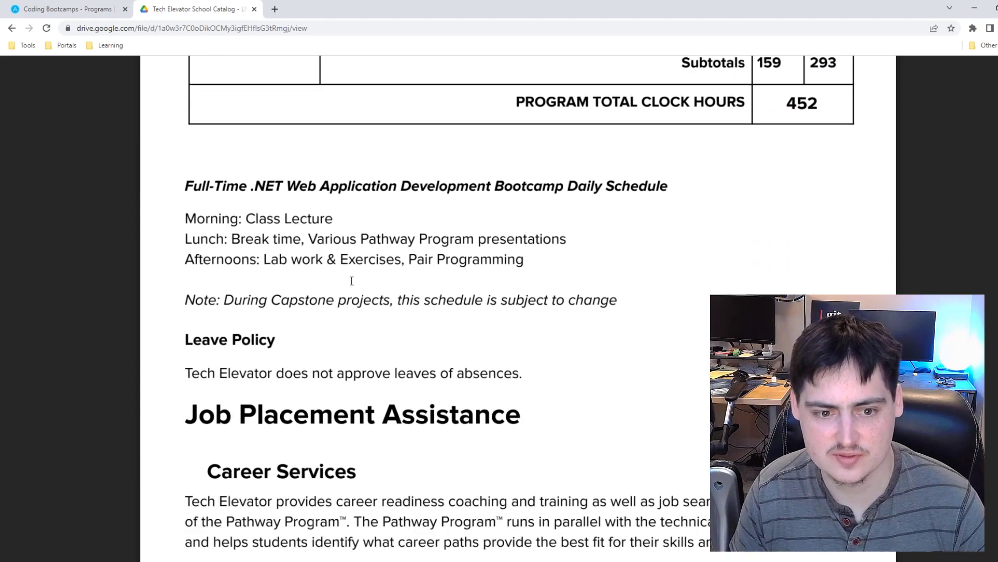
scroll(down, 3)
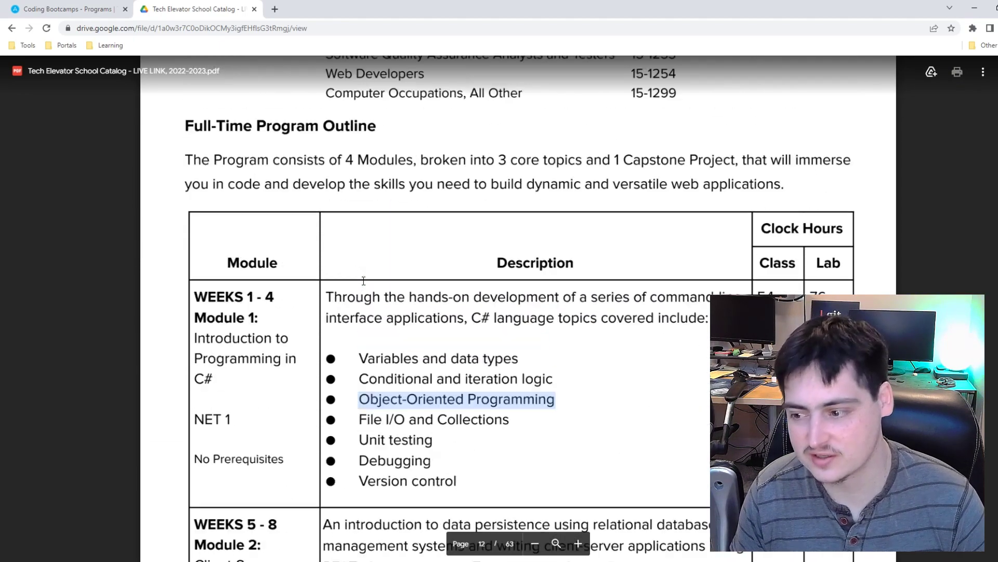
scroll(up, 3)
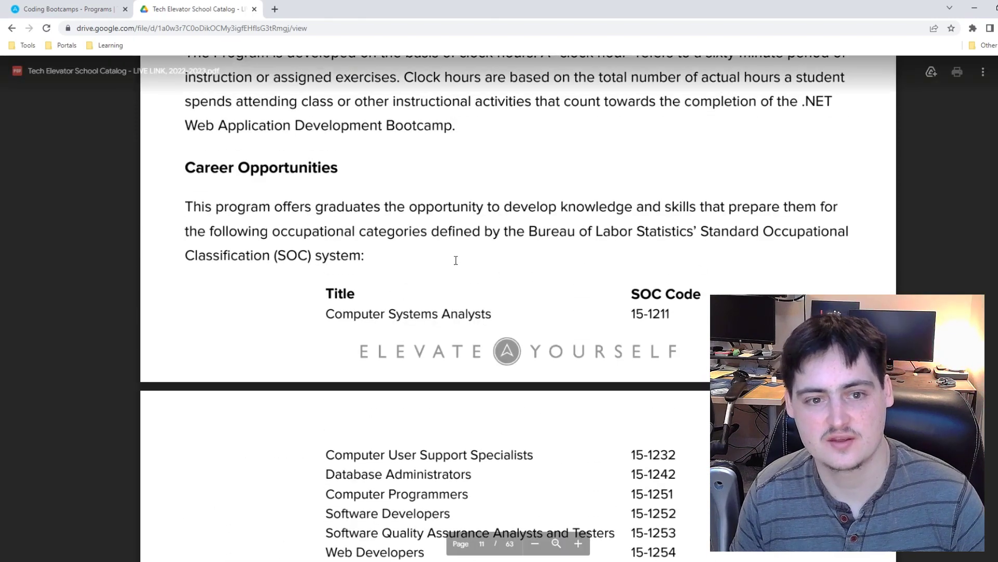
scroll(down, 3)
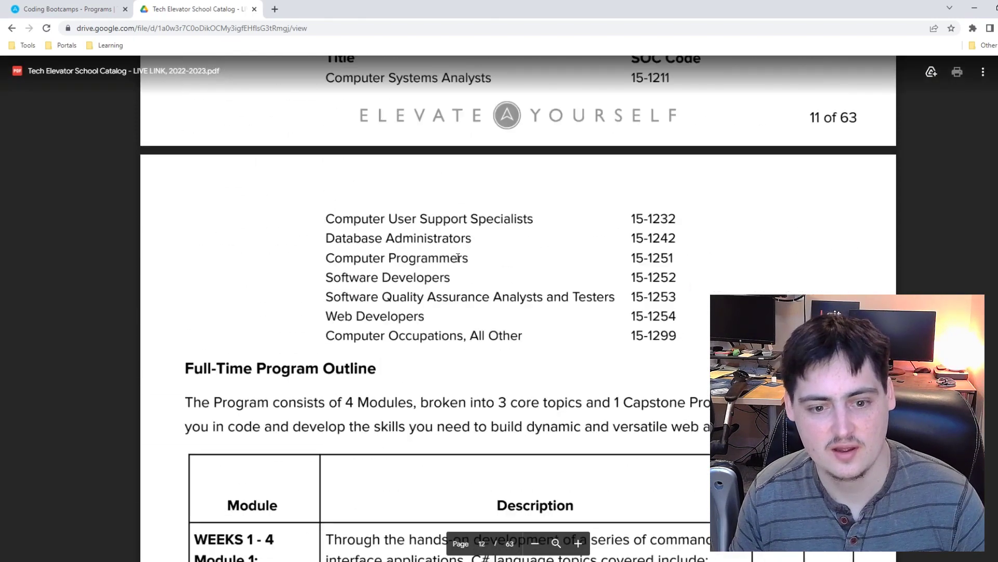
scroll(down, 3)
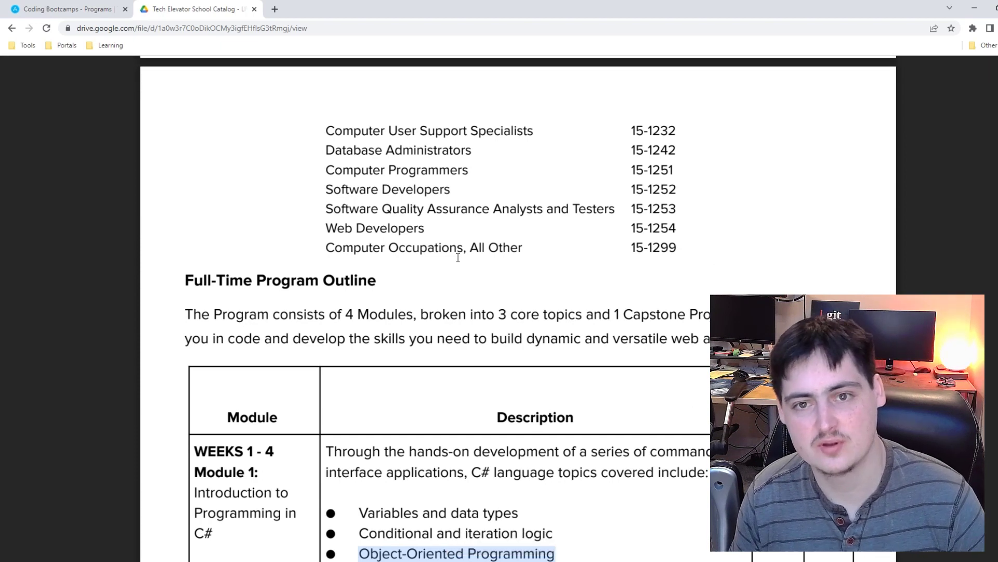
scroll(down, 3)
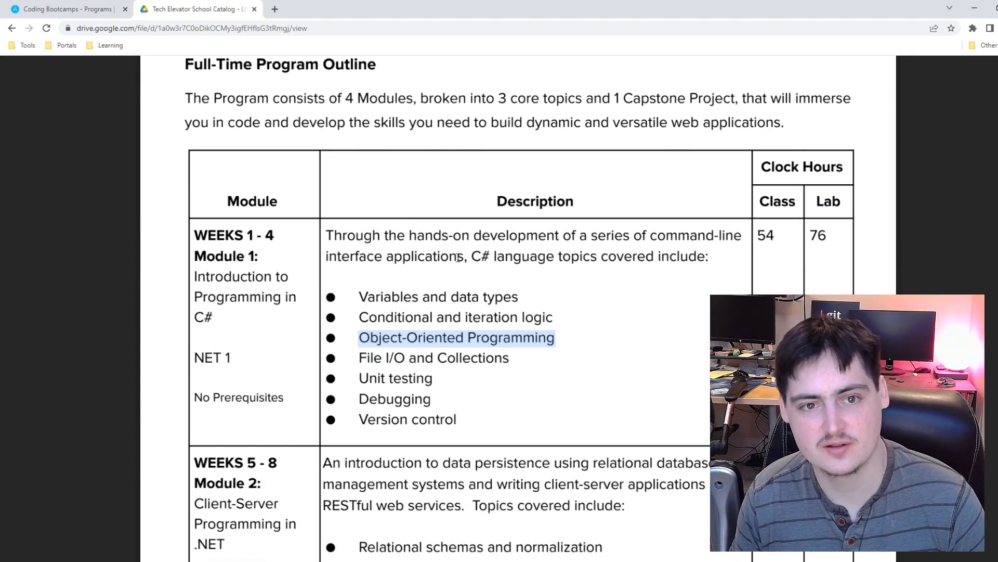